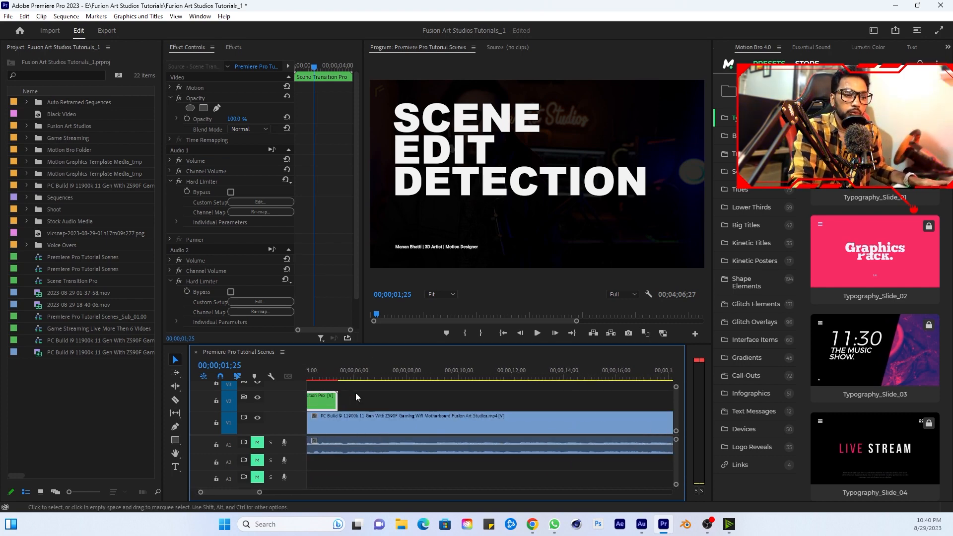
# Step: Run Scene Edit Detection on the PC Build clip with cuts and a subclip bin enabled
pyautogui.click(392, 377)
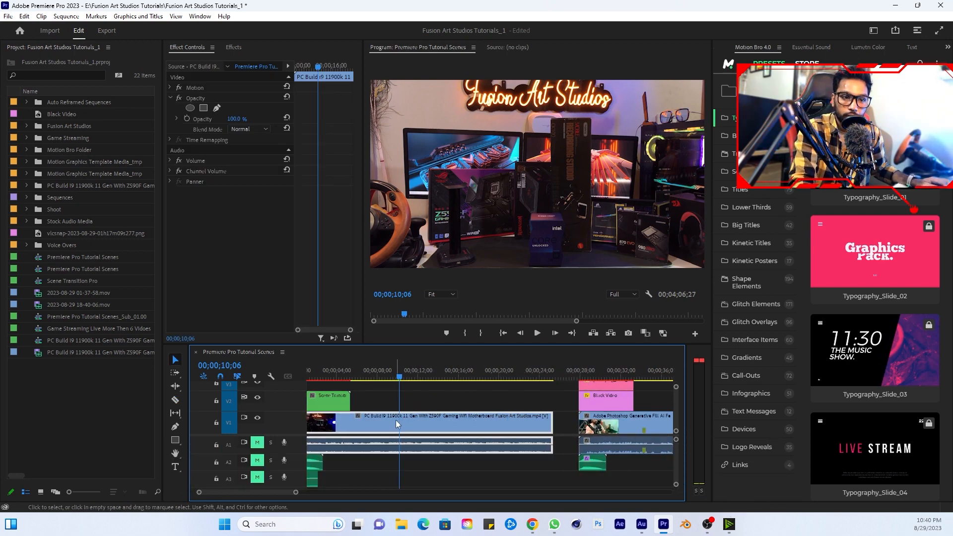
pyautogui.rightClick(397, 424)
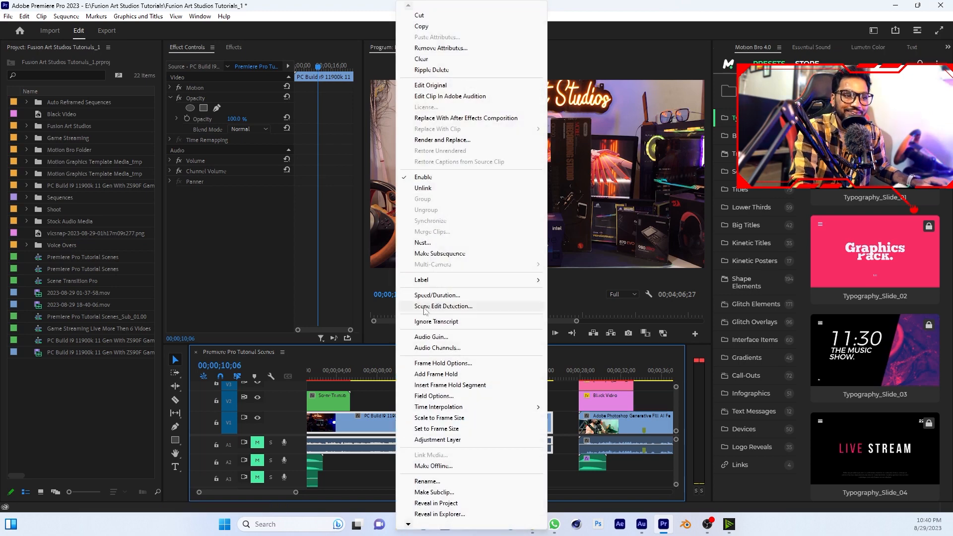
pyautogui.moveTo(430, 312)
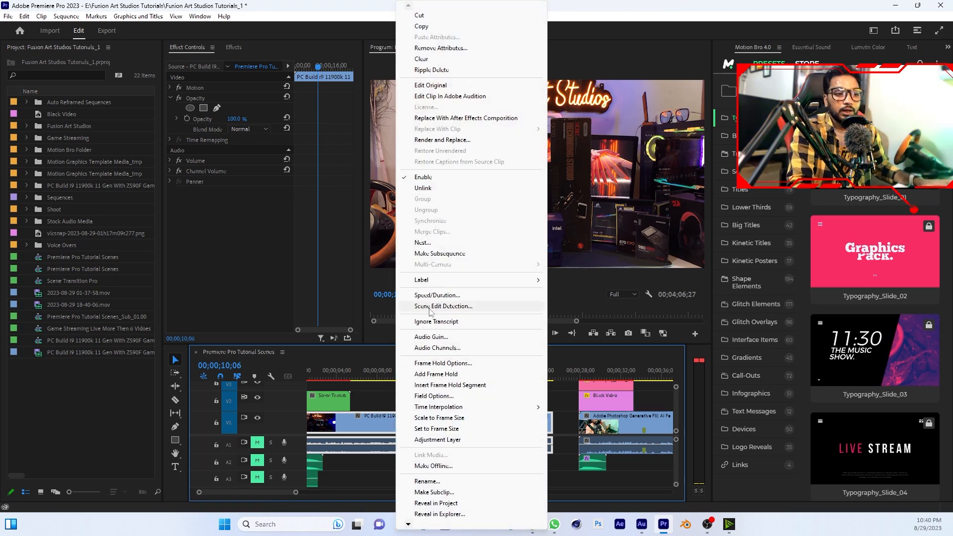
pyautogui.click(443, 305)
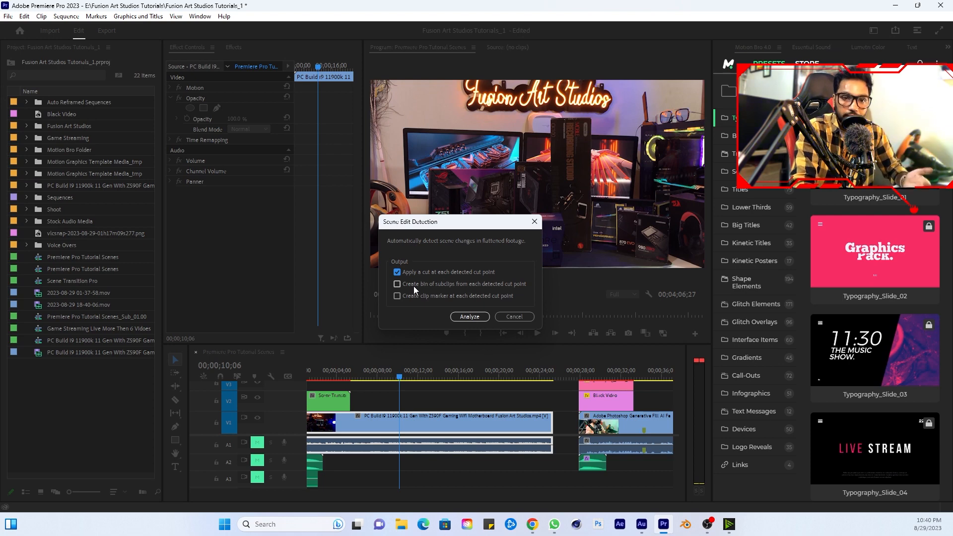
pyautogui.click(397, 296)
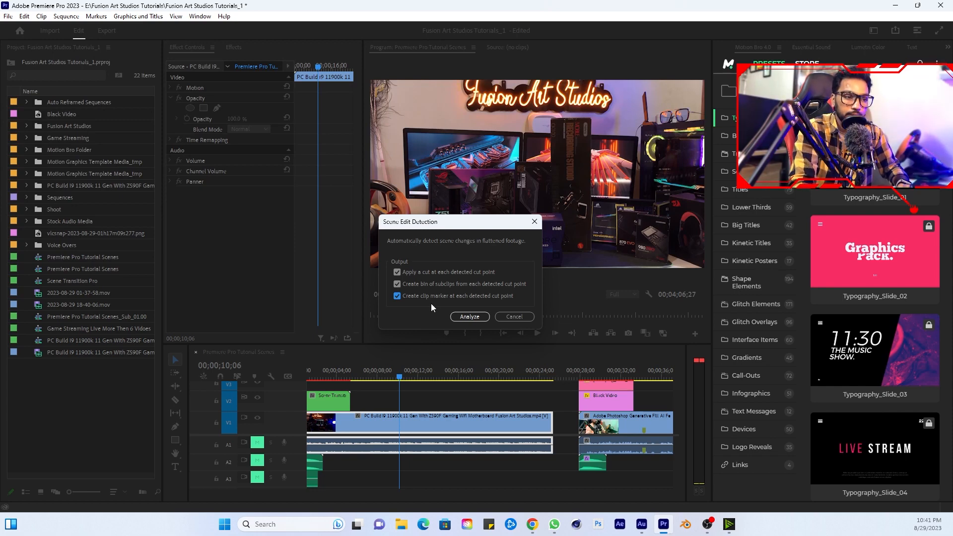
pyautogui.click(469, 317)
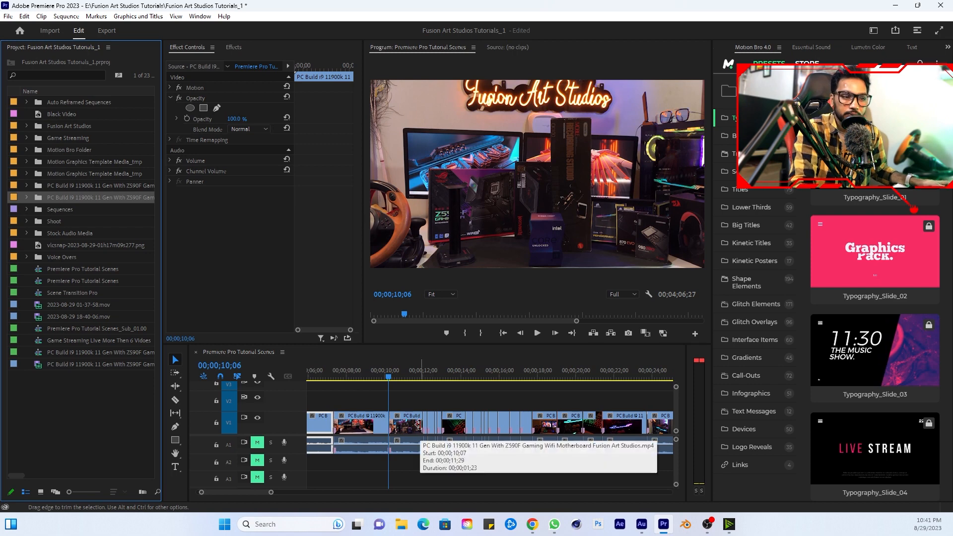
# Step: Expand the new bin of detected subclips in the Project panel
pyautogui.click(26, 197)
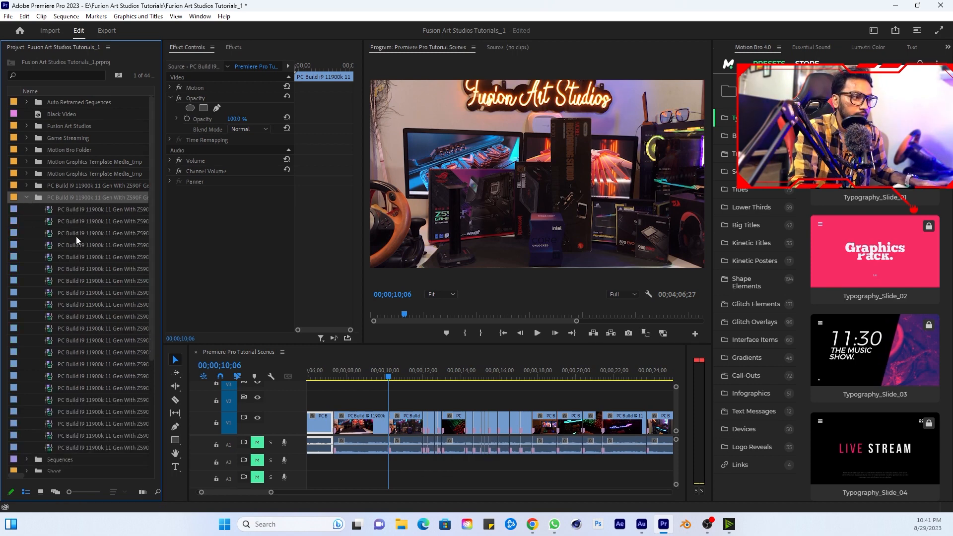
pyautogui.scroll(-3)
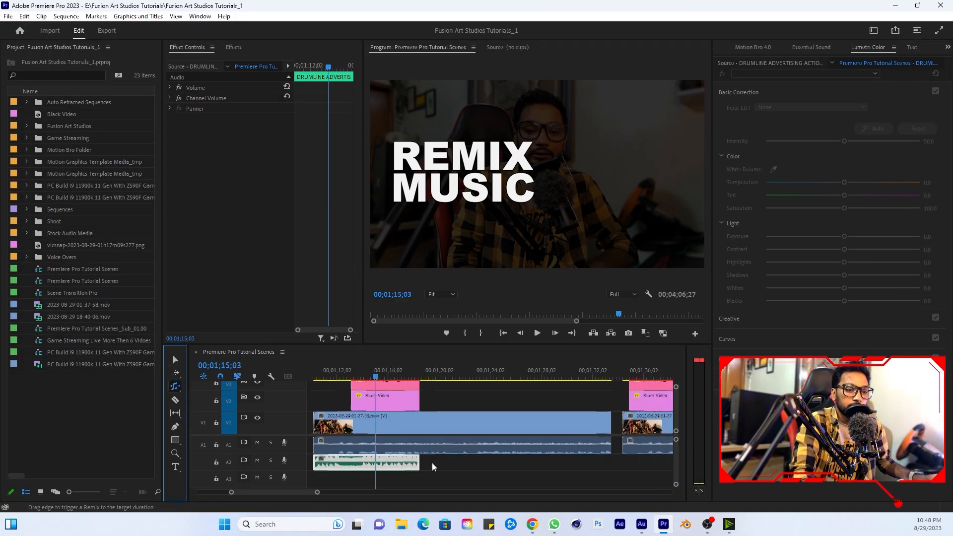
# Step: Stretch the music clip's end rightward to about 22 seconds so Remix extends it
pyautogui.moveTo(417, 462); pyautogui.dragTo(559, 468)
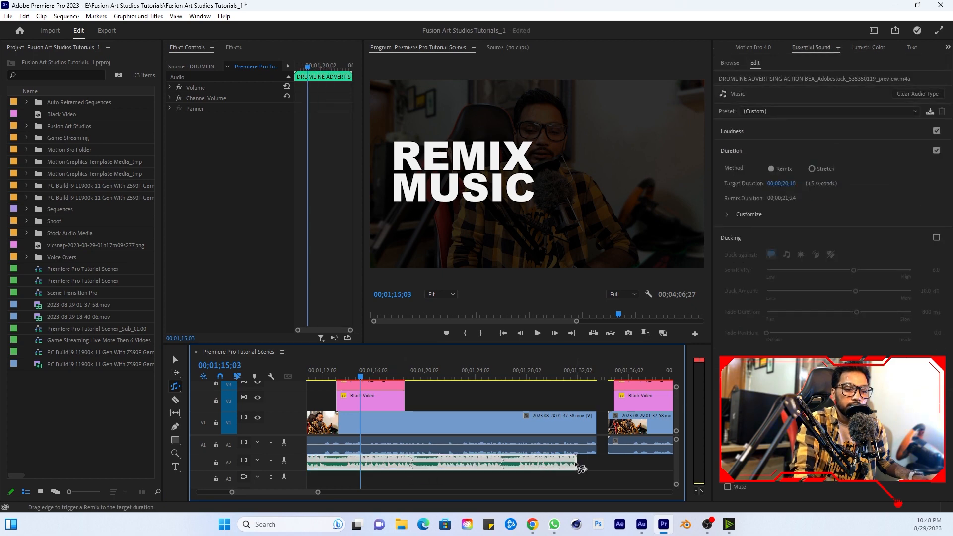
pyautogui.moveTo(574, 465); pyautogui.dragTo(596, 470)
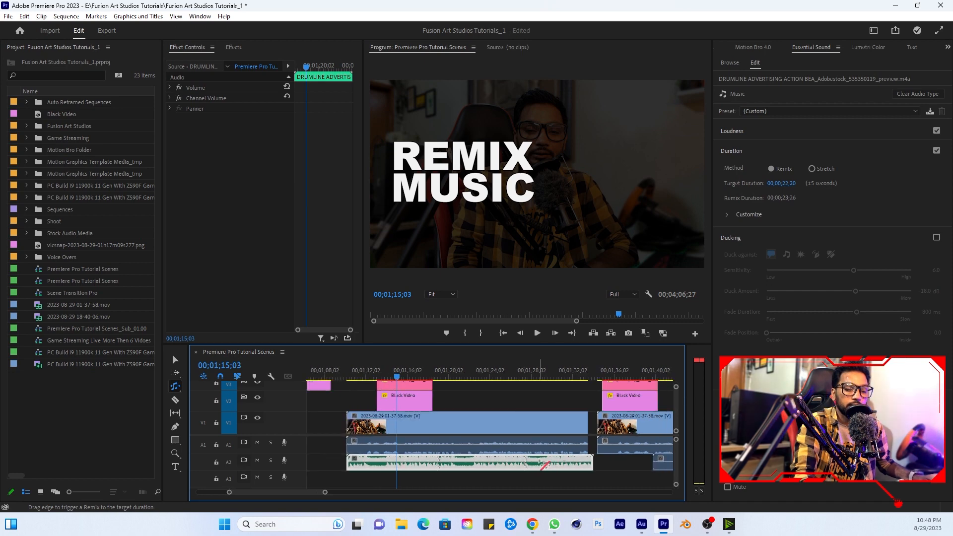
pyautogui.moveTo(544, 464)
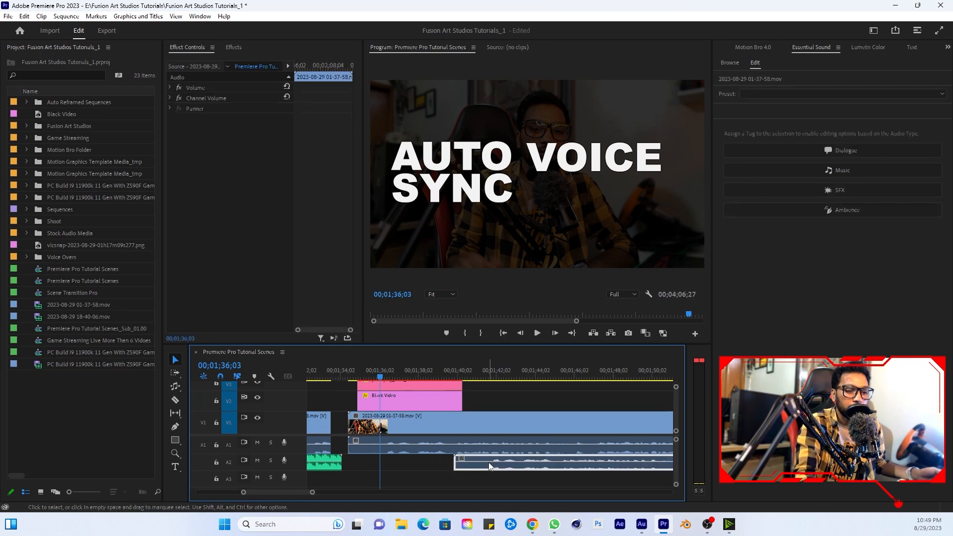
# Step: Synchronize the two selected clips by audio, keeping Clip Start
pyautogui.rightClick(490, 467)
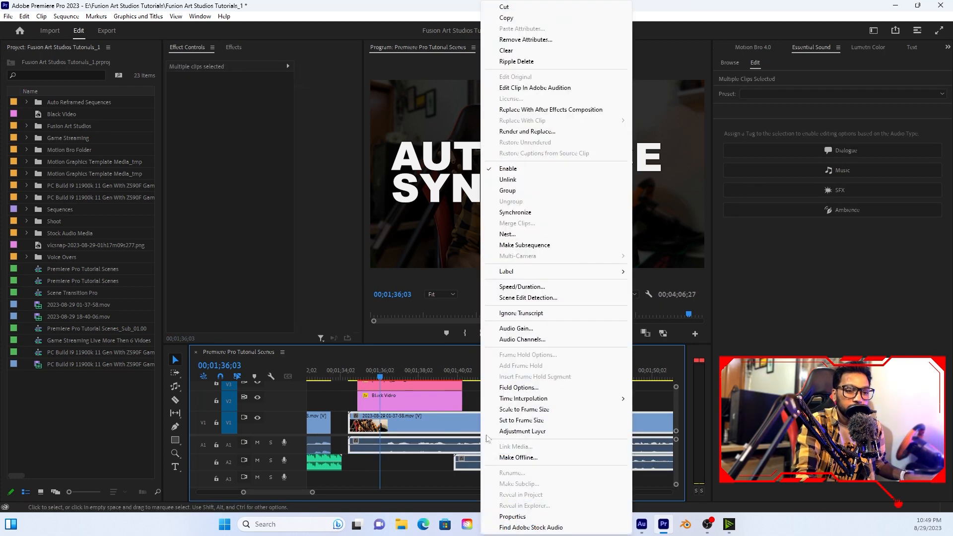
pyautogui.moveTo(515, 211)
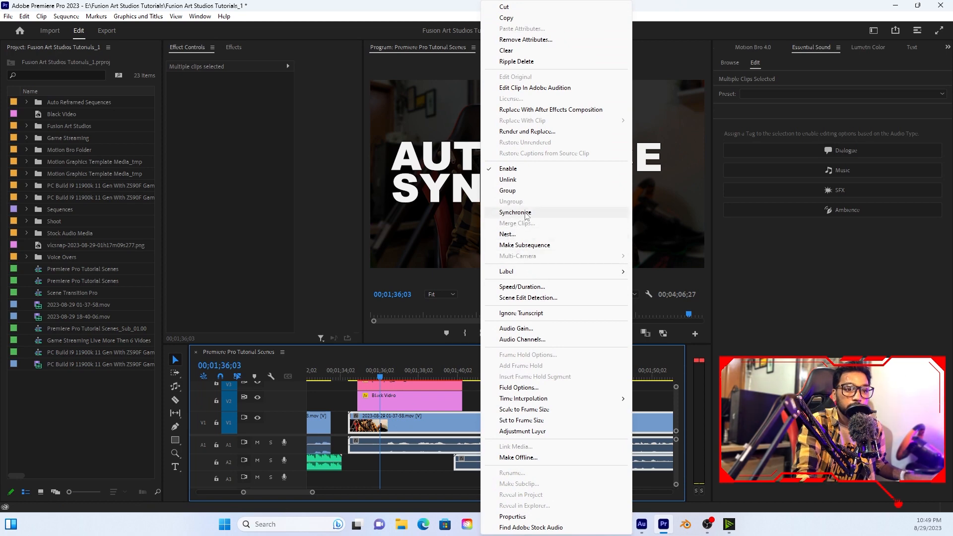
pyautogui.click(516, 211)
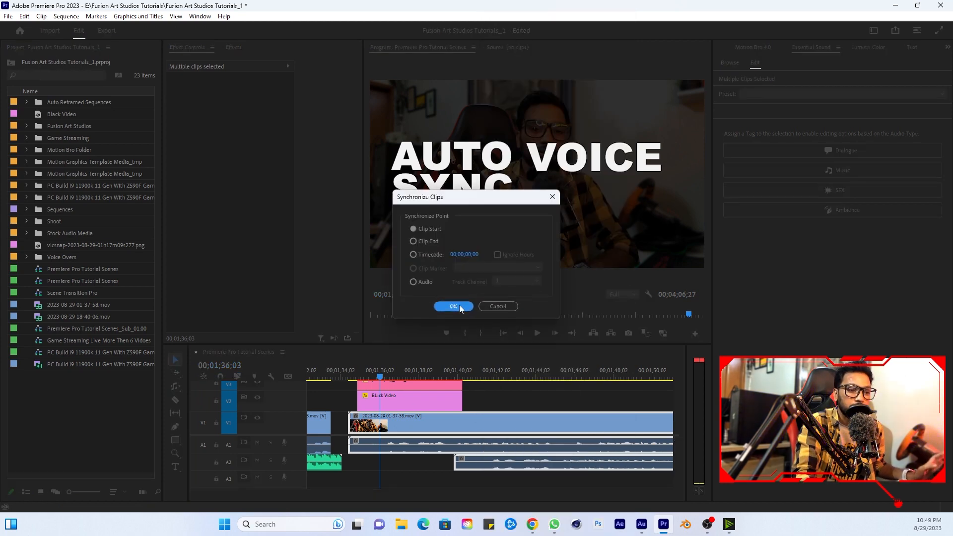
pyautogui.click(452, 306)
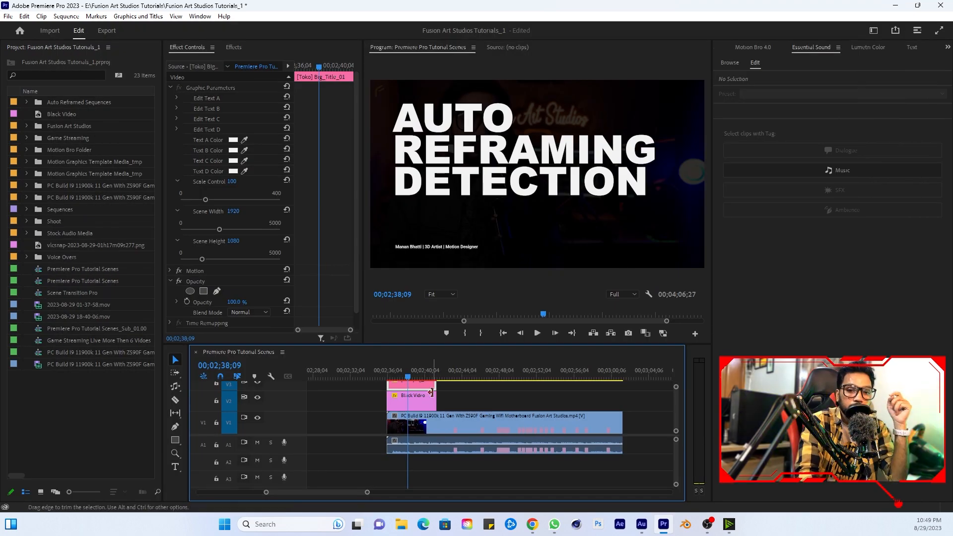
pyautogui.moveTo(429, 392)
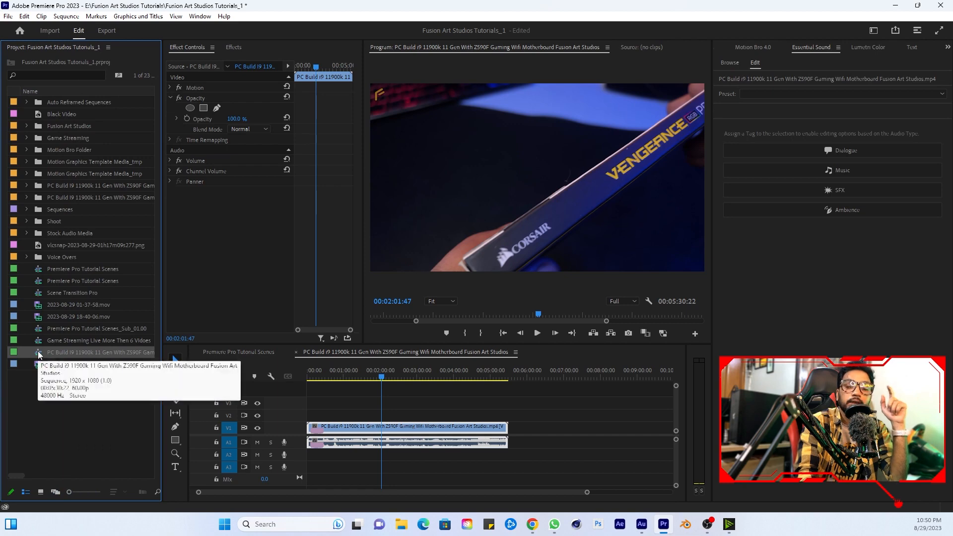
# Step: Create an Auto Reframe version of the PC Build sequence at Vertical 9:16
pyautogui.rightClick(37, 352)
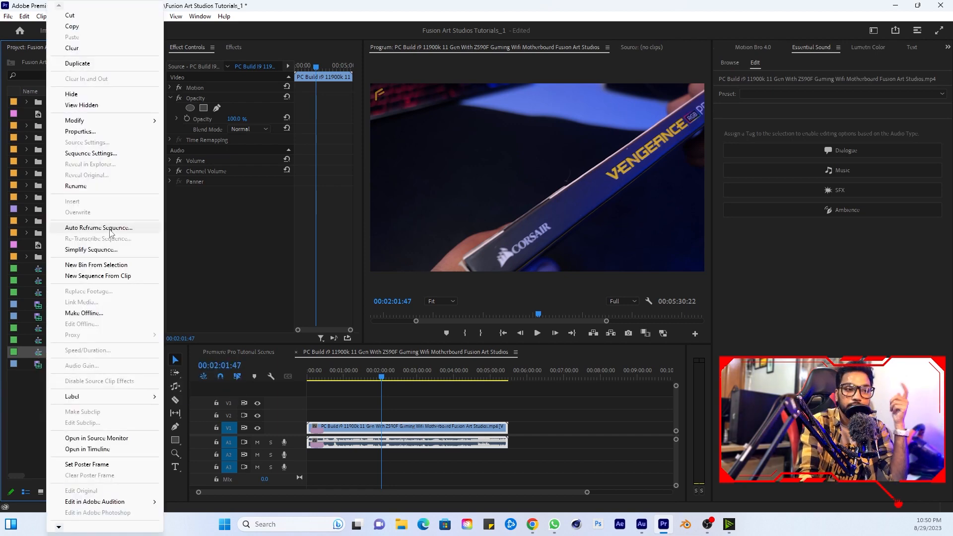
pyautogui.click(97, 228)
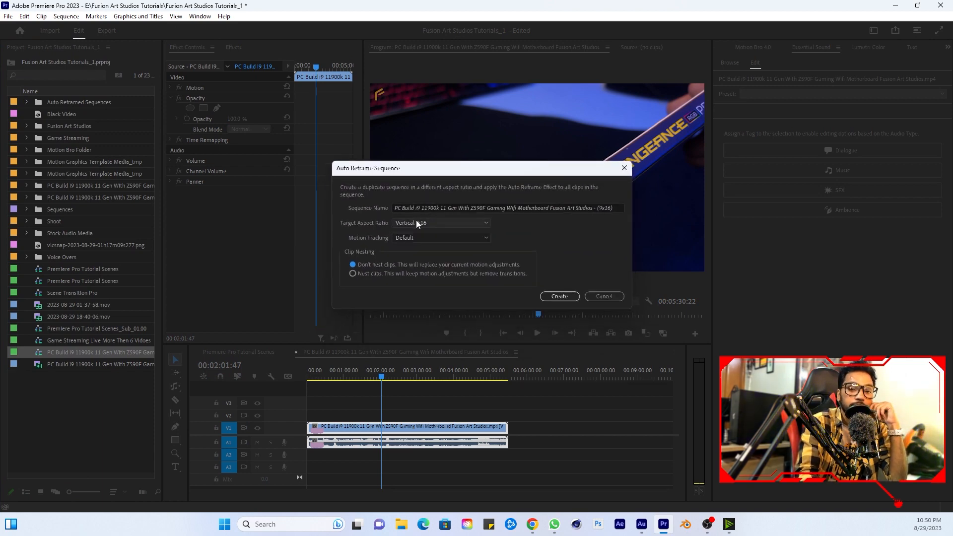
pyautogui.click(441, 222)
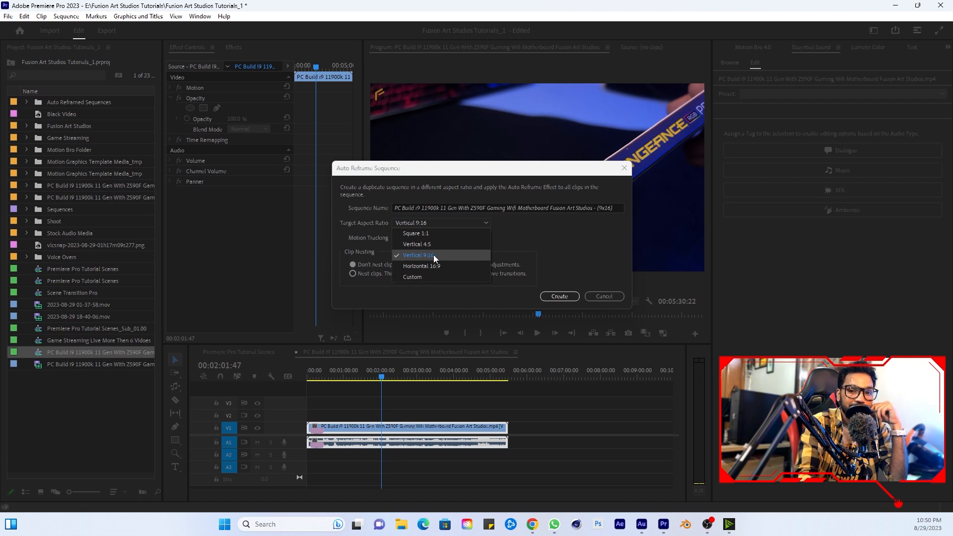
pyautogui.click(419, 255)
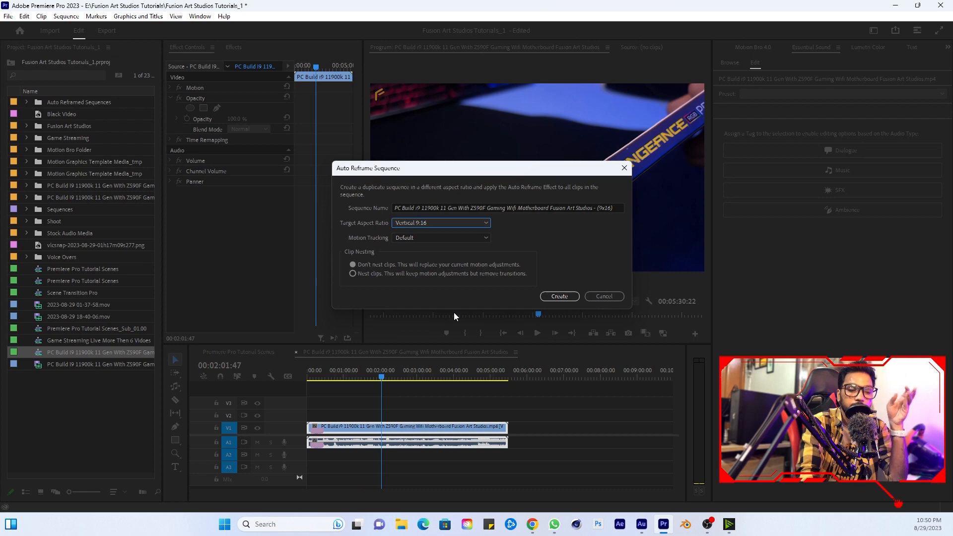
pyautogui.moveTo(450, 256)
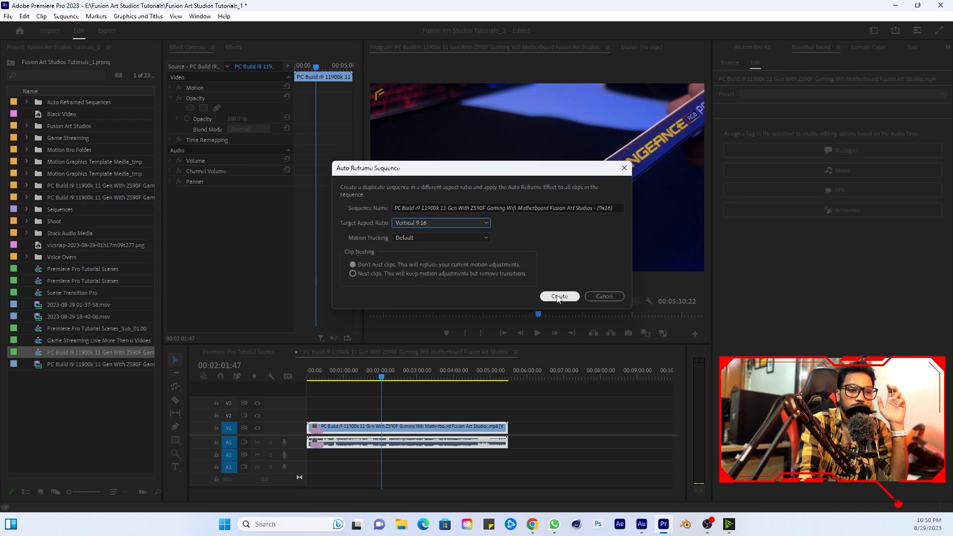
pyautogui.click(560, 296)
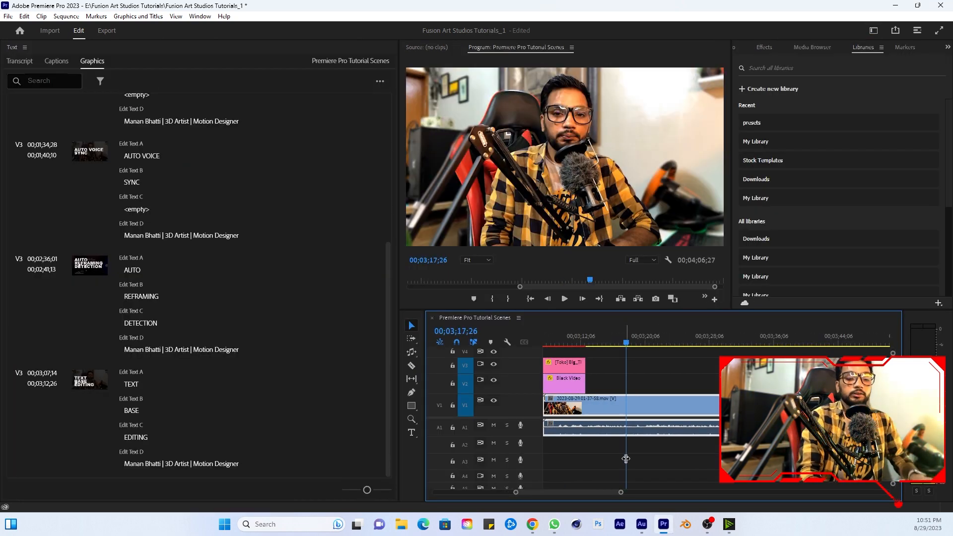
pyautogui.moveTo(598, 431)
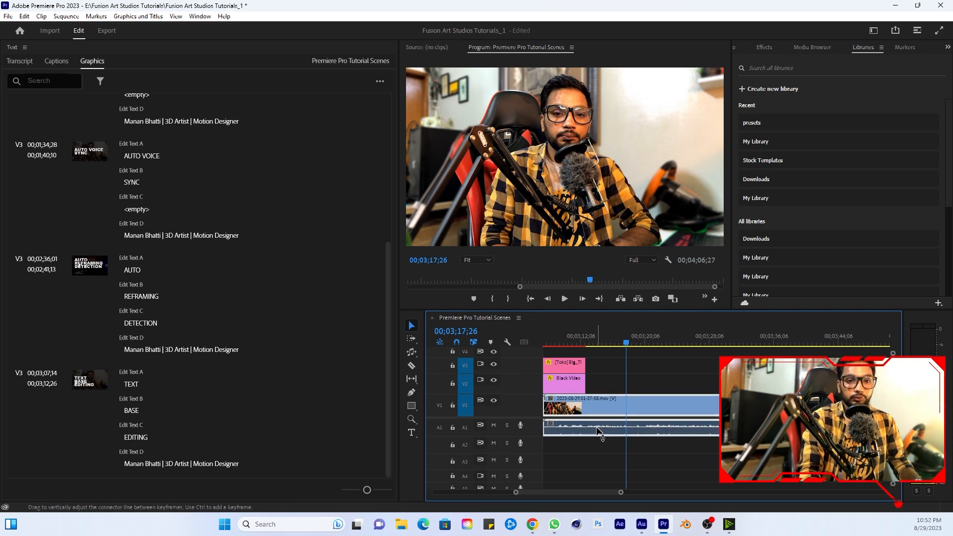
pyautogui.moveTo(599, 433)
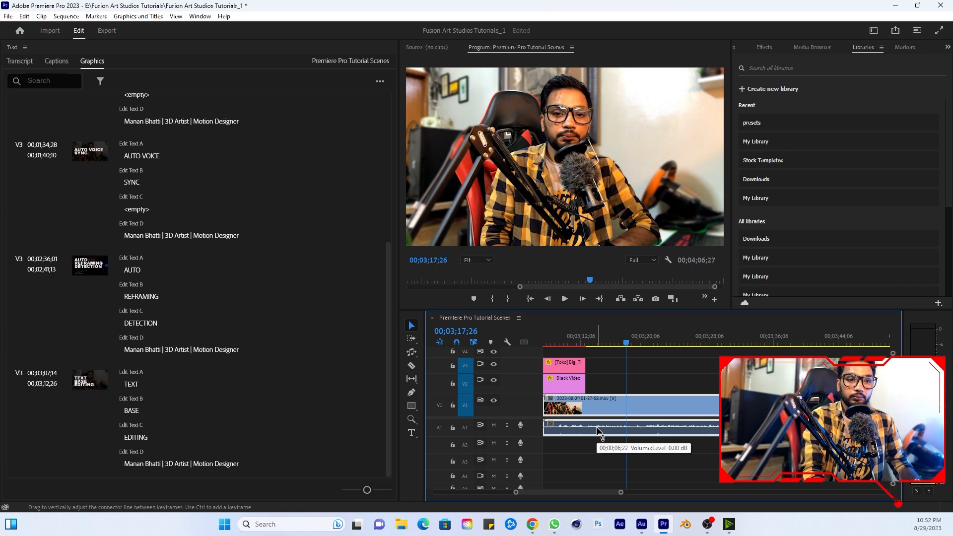
# Step: Split the long transcript block into shorter segments in the Transcript tab
pyautogui.click(19, 60)
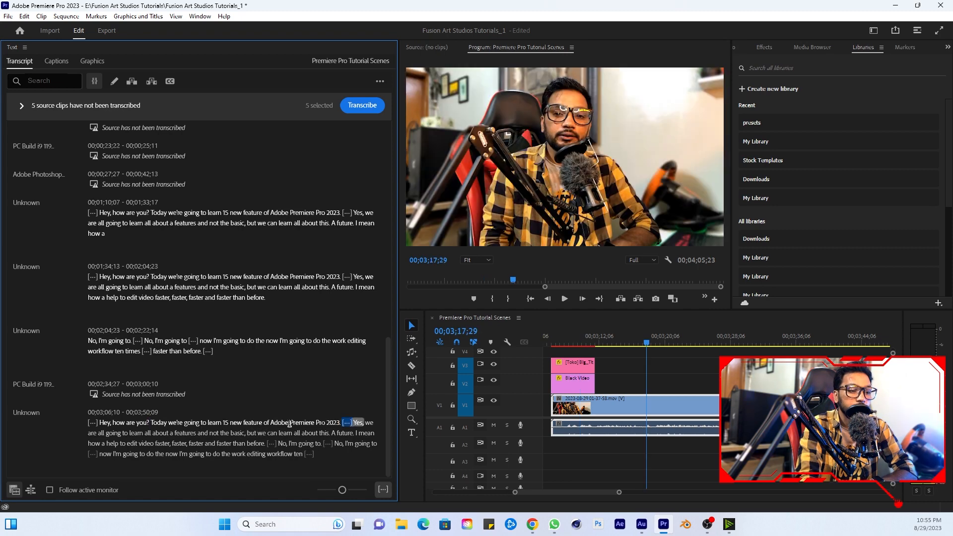
pyautogui.moveTo(352, 423); pyautogui.dragTo(146, 432)
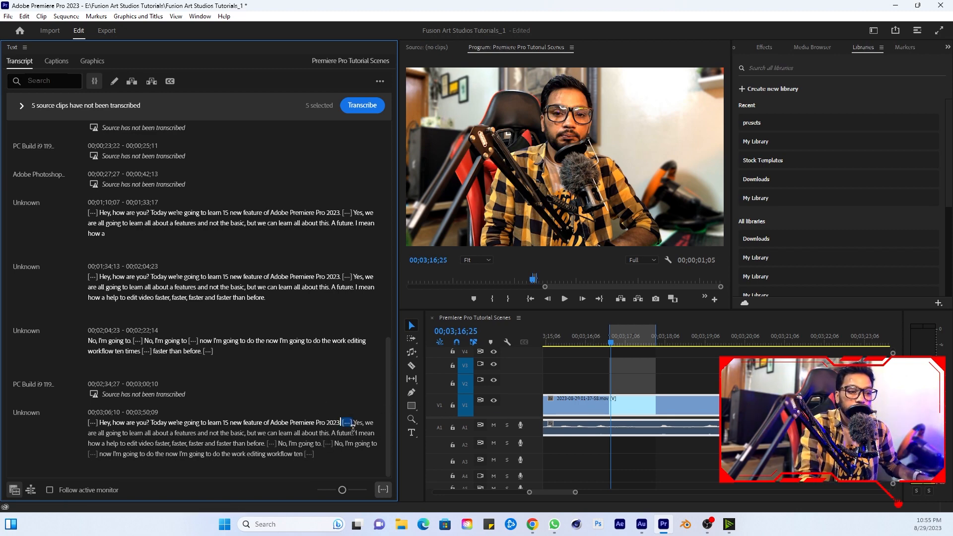
pyautogui.doubleClick(190, 213)
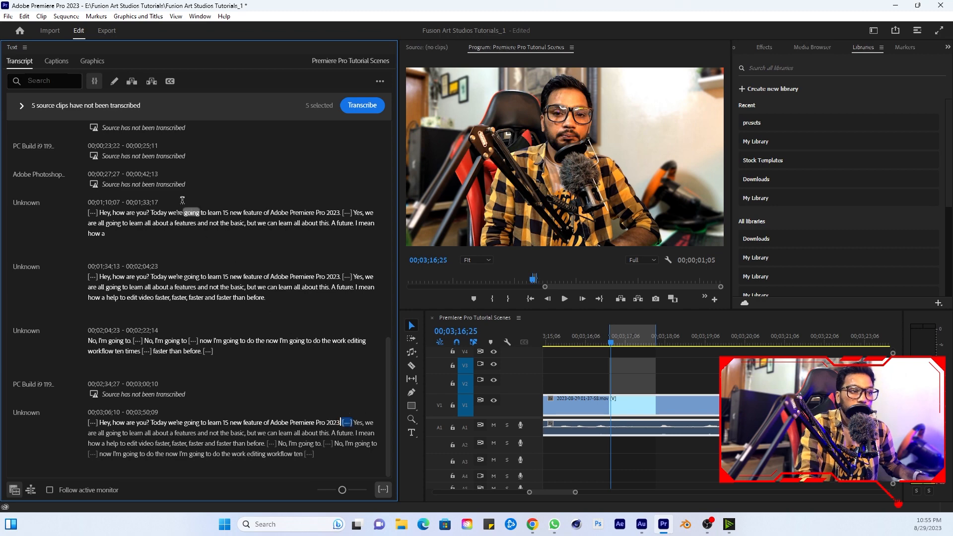
pyautogui.moveTo(151, 81)
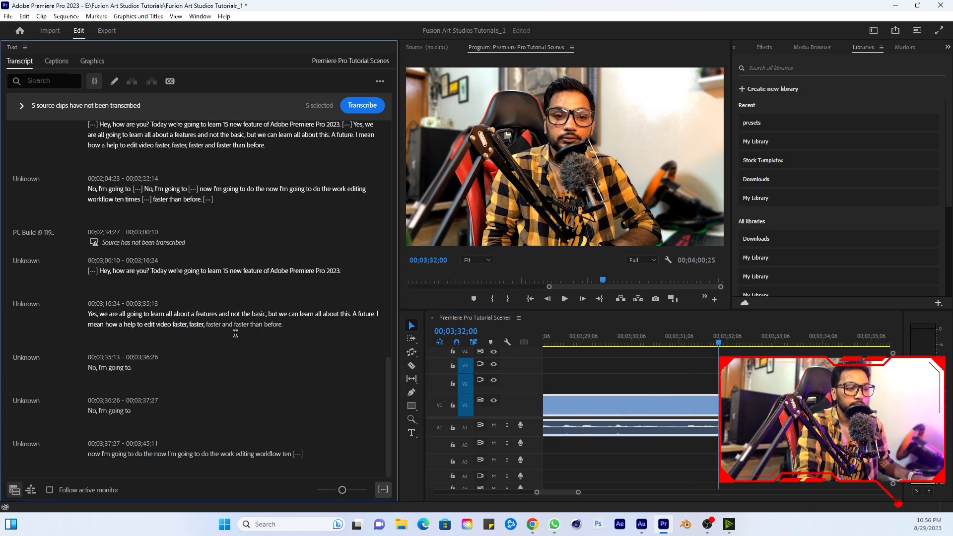
pyautogui.doubleClick(205, 314)
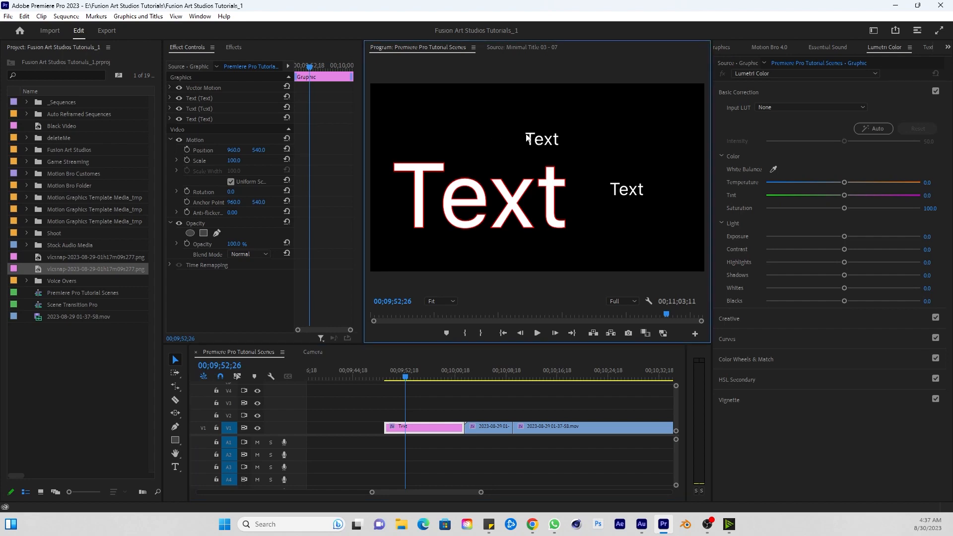
# Step: Select the three text layers and choose Align to Video Frame as Group in Essential Graphics
pyautogui.click(626, 189)
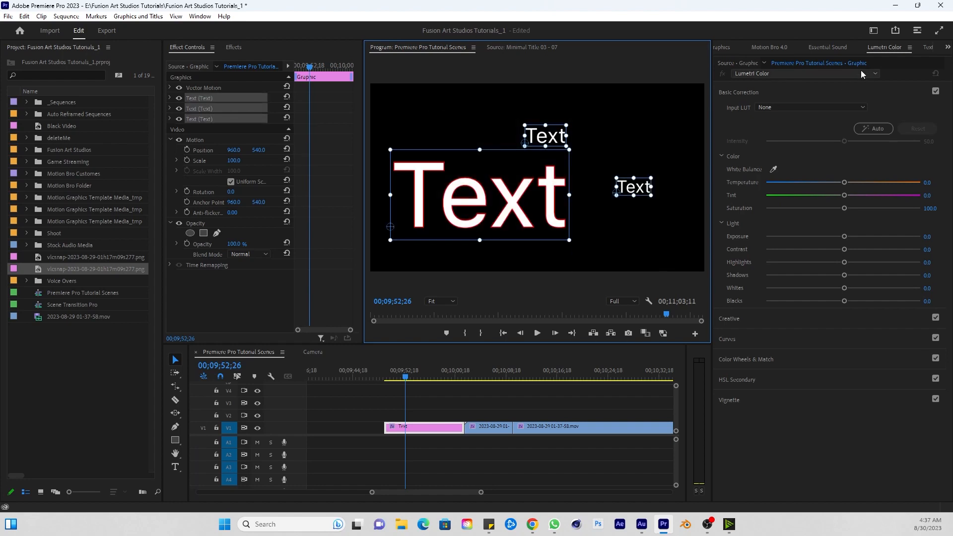
pyautogui.click(742, 47)
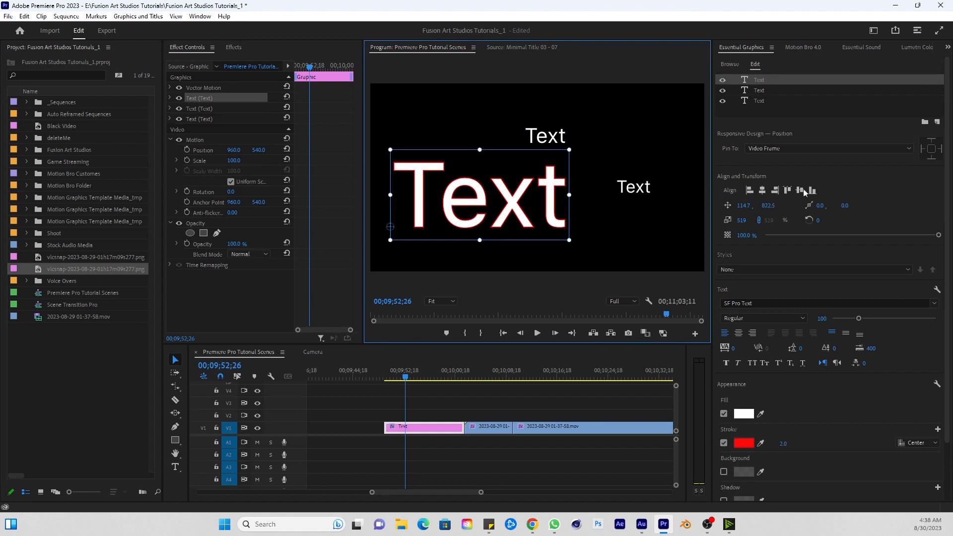
pyautogui.moveTo(763, 200)
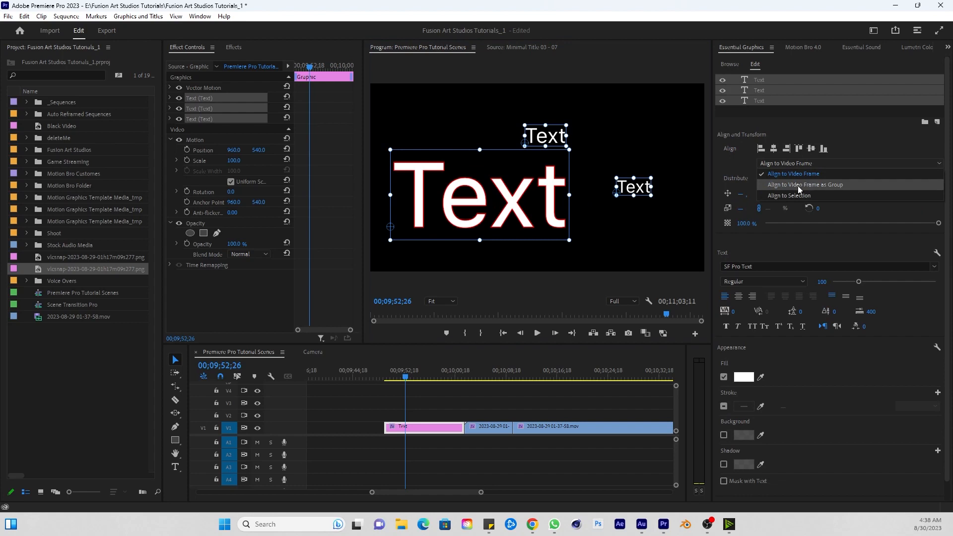
pyautogui.moveTo(822, 189)
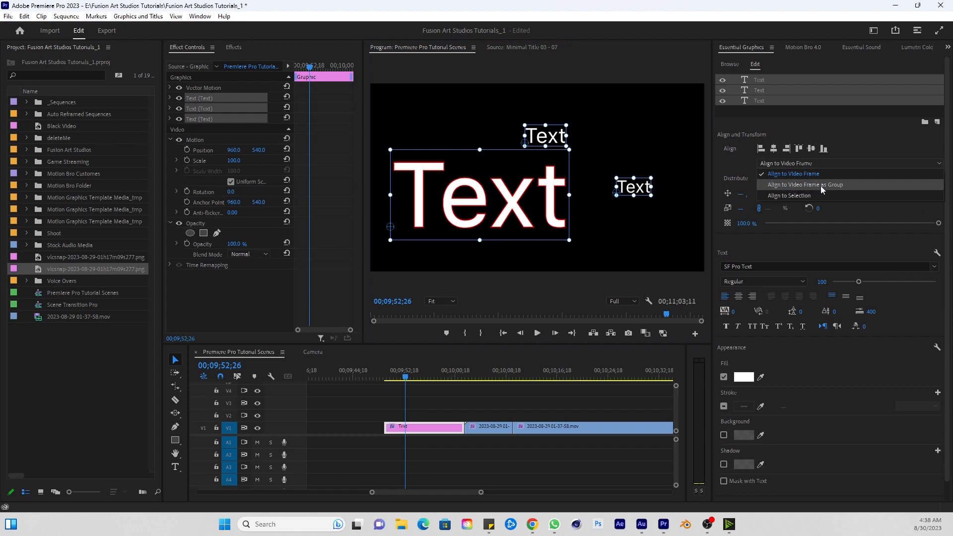
pyautogui.click(794, 173)
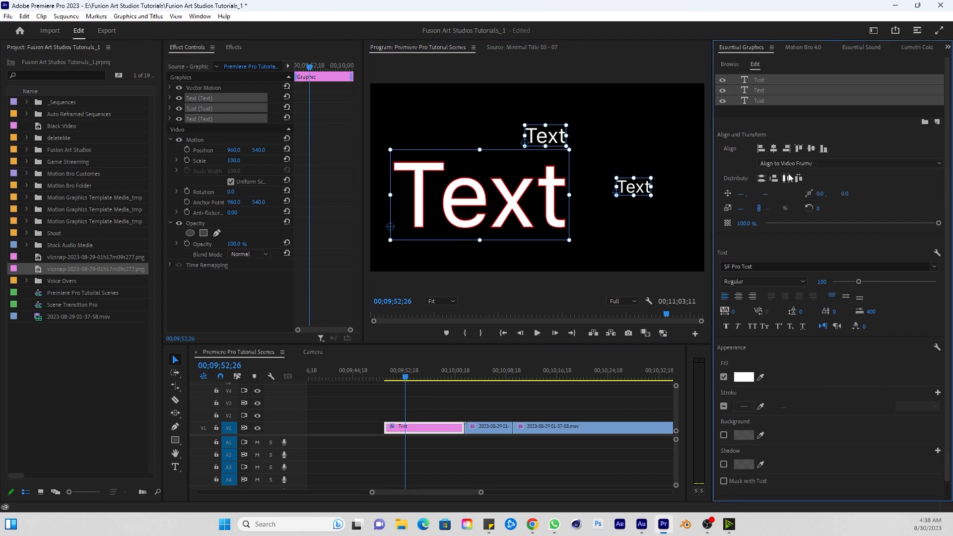
pyautogui.moveTo(773, 149)
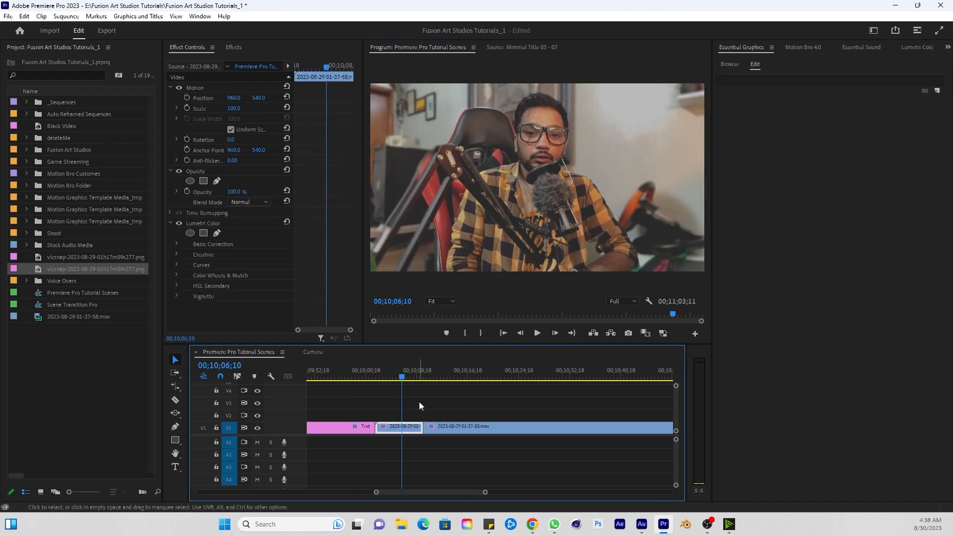
# Step: Apply Lumetri Basic Correction Auto to the webcam clip and review it on the timeline
pyautogui.click(896, 46)
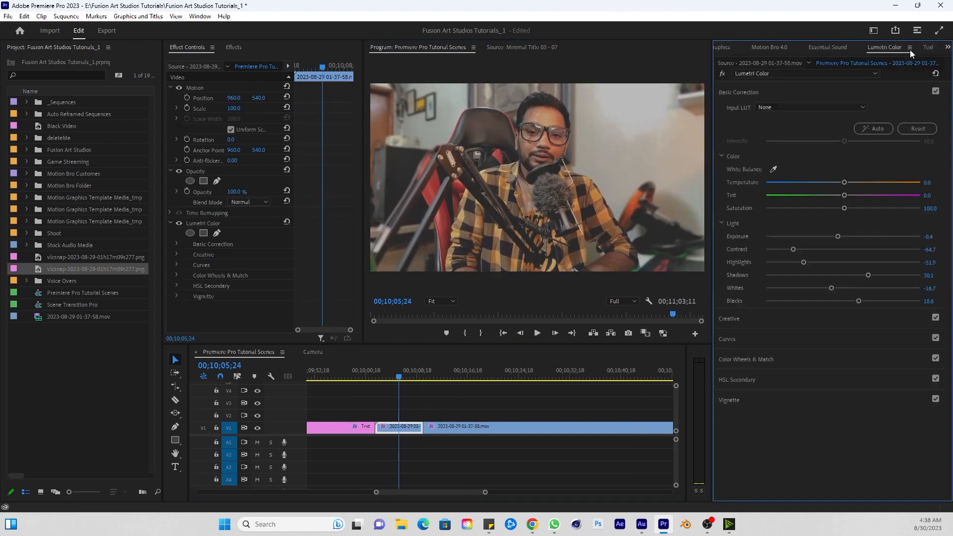
pyautogui.click(739, 92)
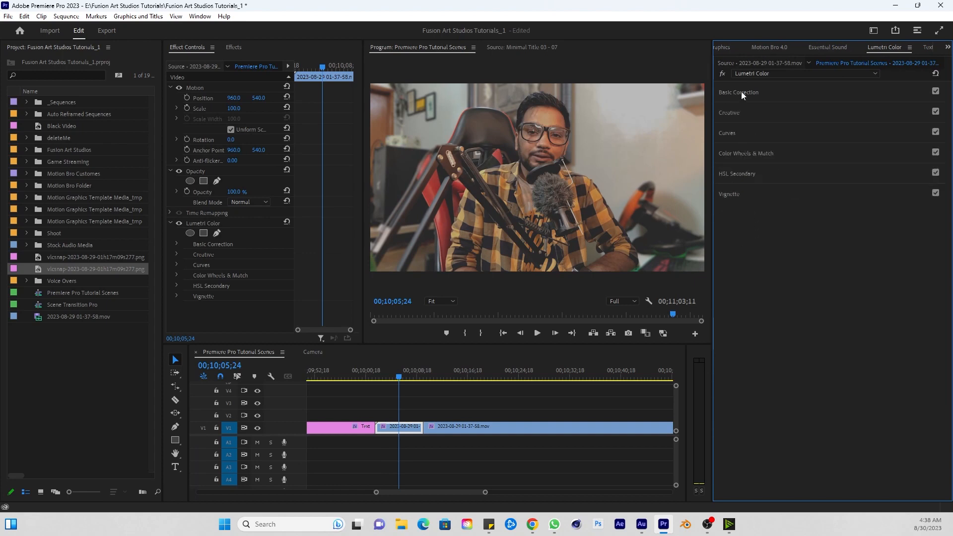
pyautogui.click(739, 92)
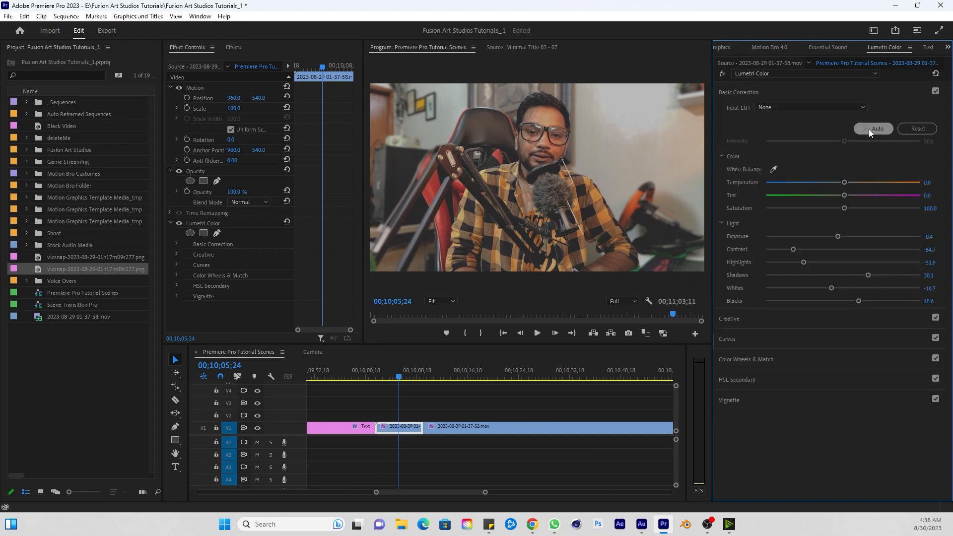
pyautogui.click(873, 128)
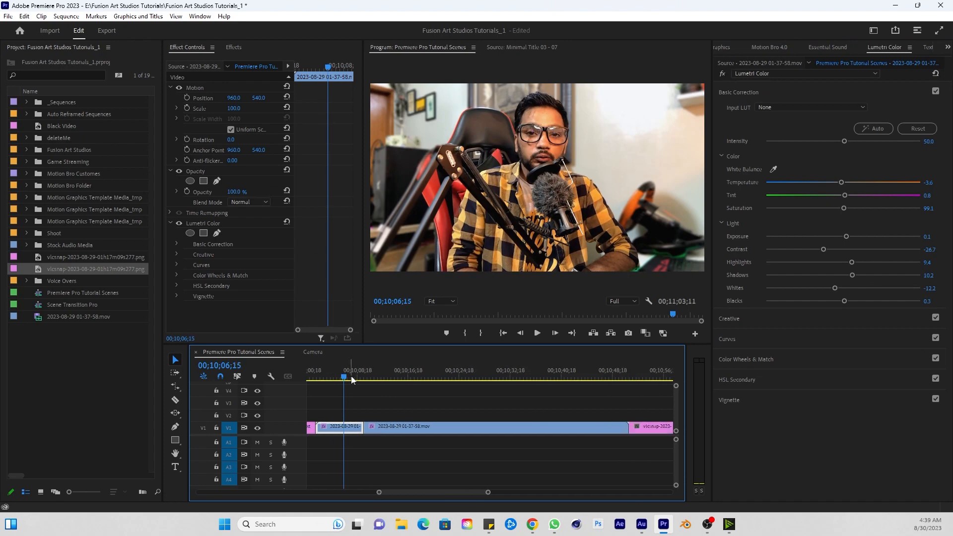
pyautogui.click(445, 377)
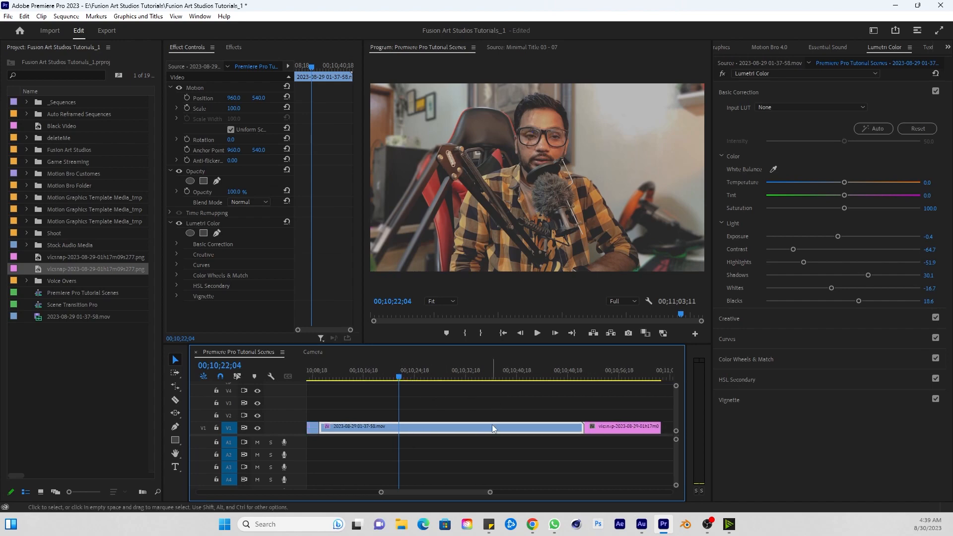
# Step: Park on the webcam clip and enable Comparison View in Color Wheels & Match
pyautogui.click(600, 378)
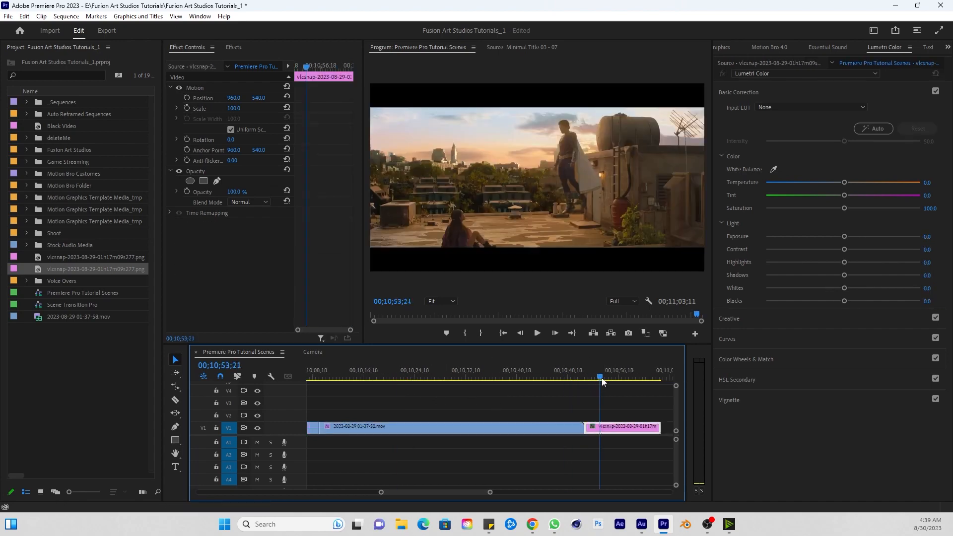
pyautogui.click(608, 377)
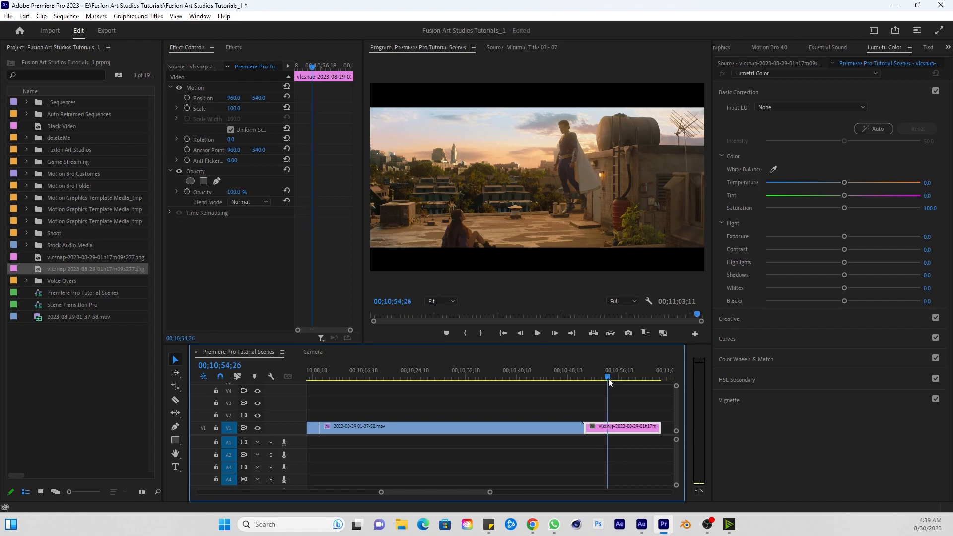
pyautogui.click(560, 377)
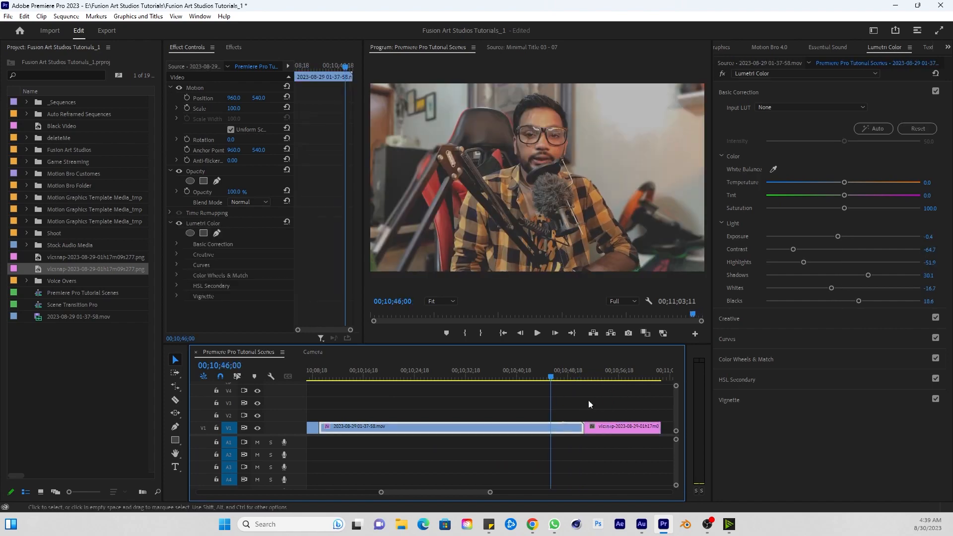
pyautogui.click(739, 92)
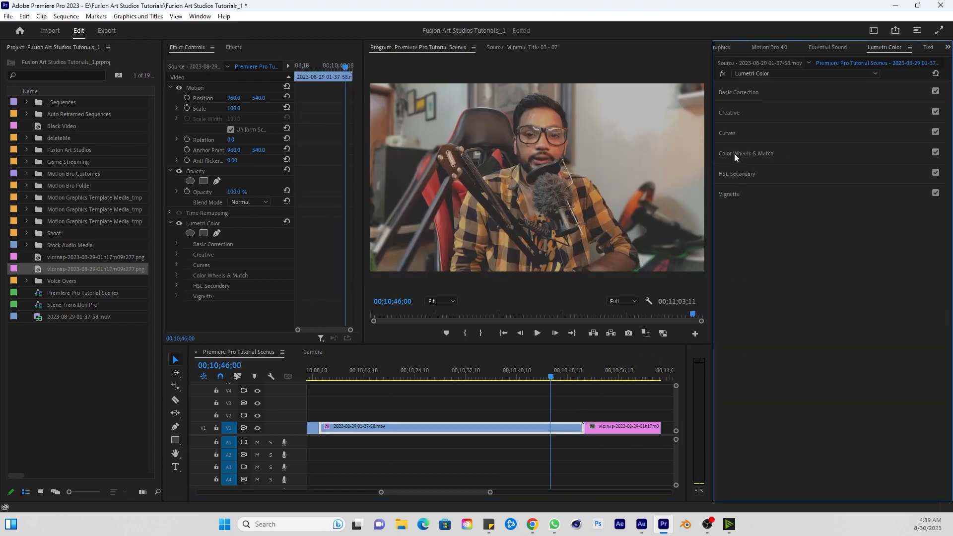
pyautogui.click(746, 153)
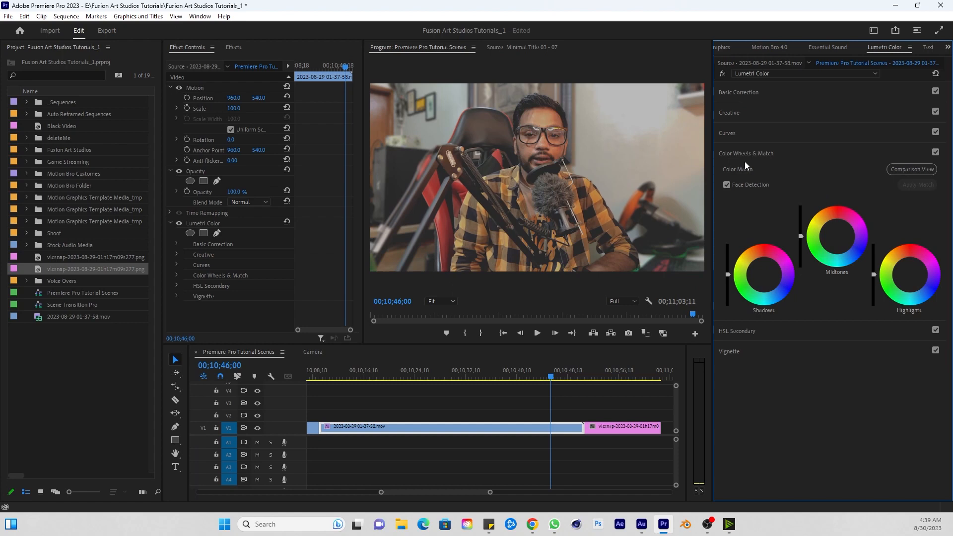
pyautogui.moveTo(752, 160)
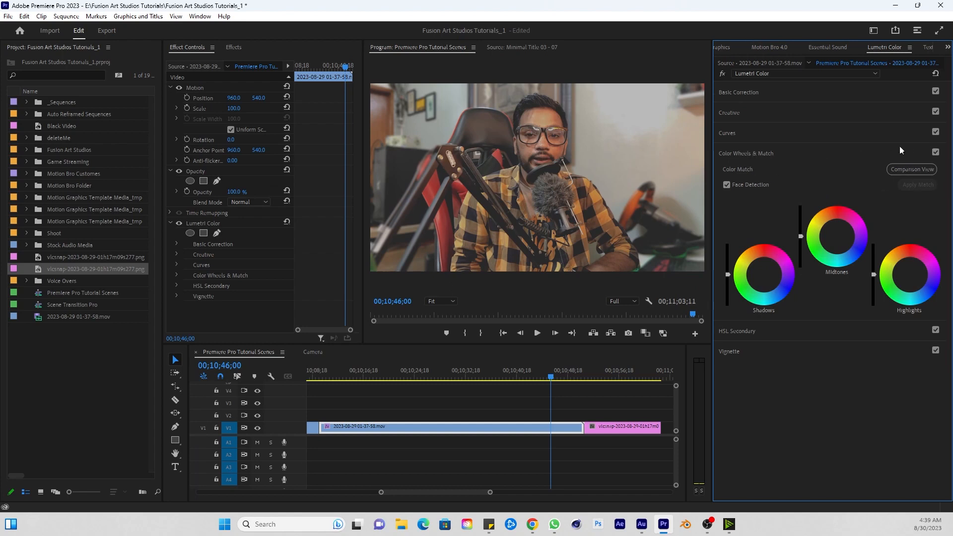
pyautogui.click(911, 169)
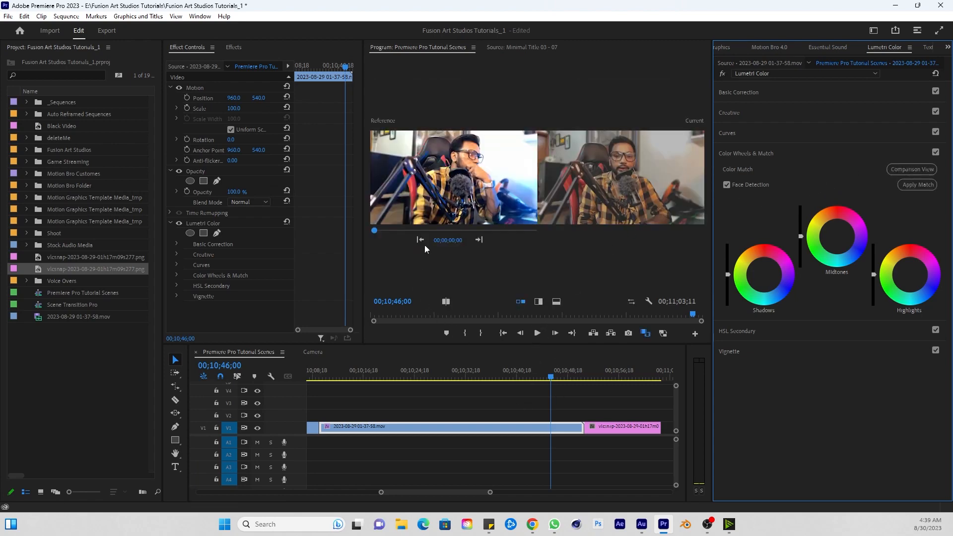
# Step: Set the film shot as the reference frame and Apply Match to the webcam clip
pyautogui.moveTo(374, 229); pyautogui.dragTo(407, 229)
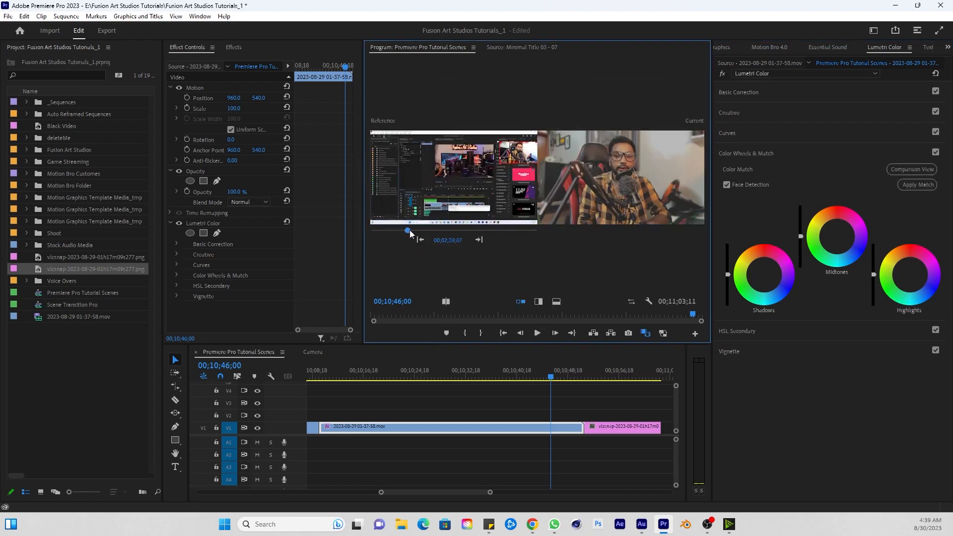
pyautogui.moveTo(407, 231); pyautogui.dragTo(513, 231)
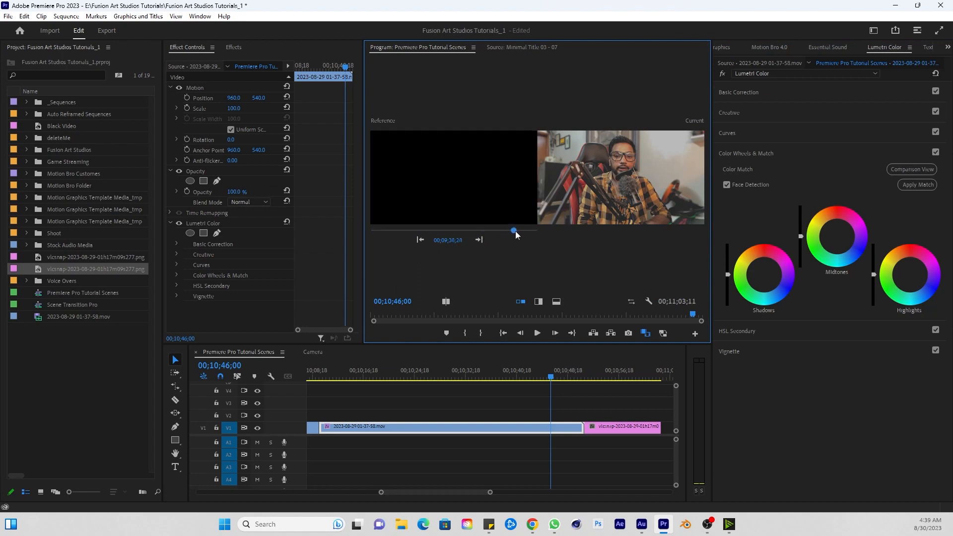
pyautogui.moveTo(513, 231); pyautogui.dragTo(534, 231)
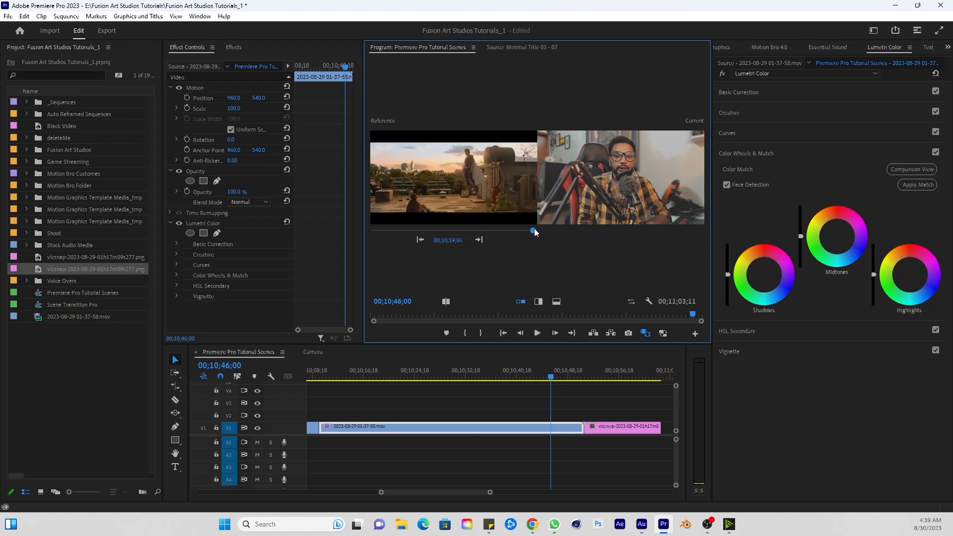
pyautogui.moveTo(534, 230); pyautogui.dragTo(534, 230)
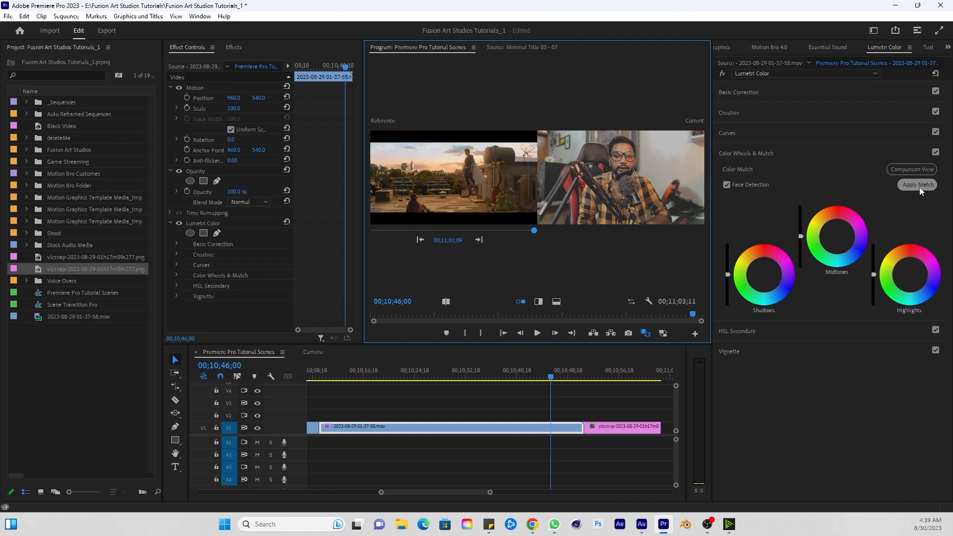
pyautogui.click(917, 185)
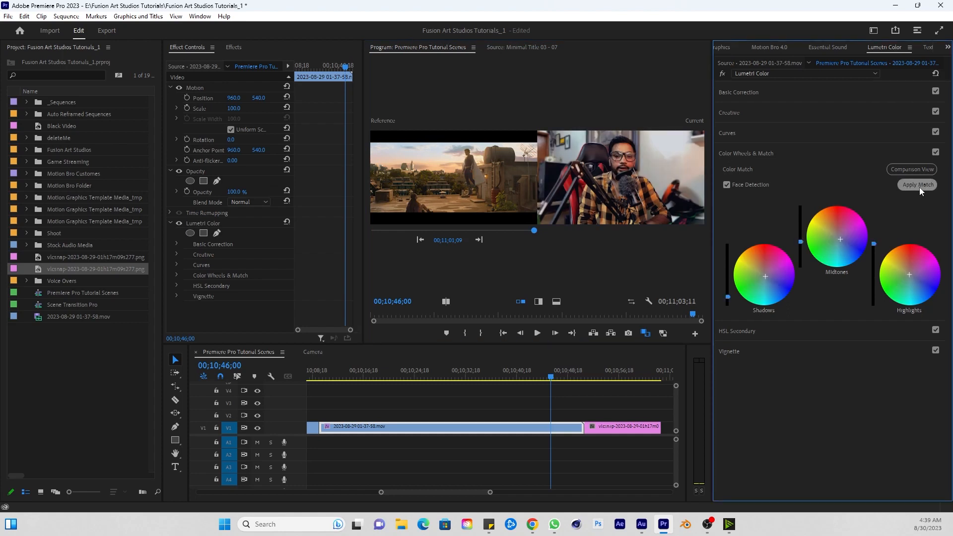
pyautogui.moveTo(585, 116)
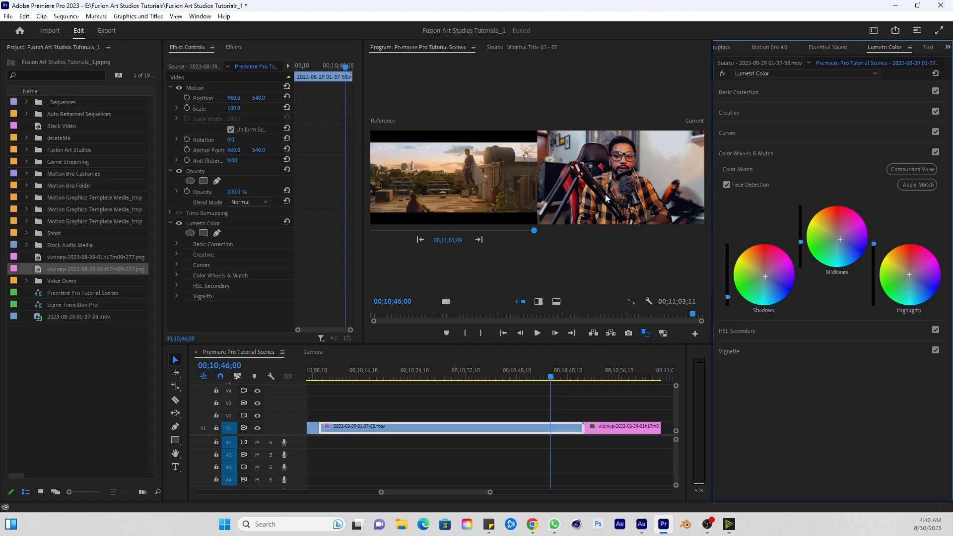
pyautogui.click(318, 376)
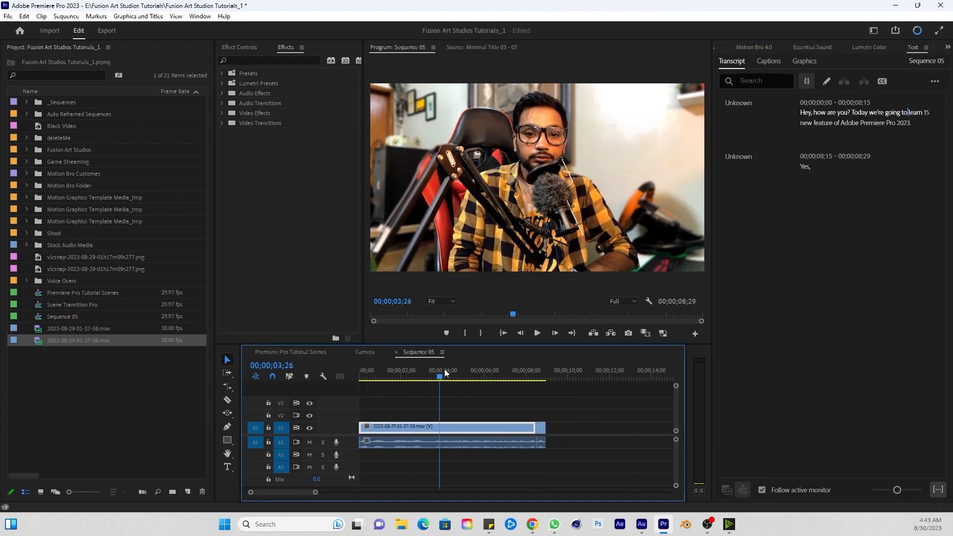
# Step: Create Subtitle-default captions from the transcript and park on the first caption
pyautogui.click(768, 62)
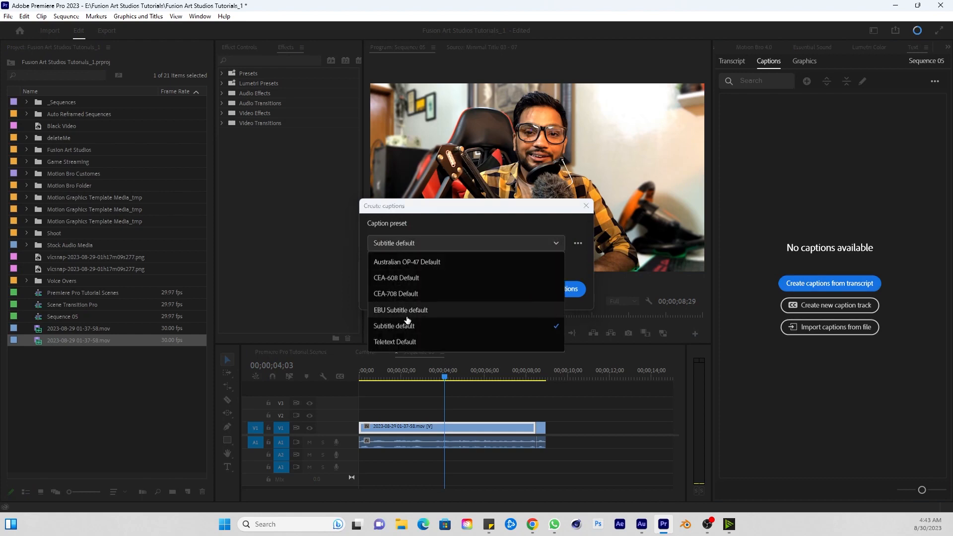
pyautogui.click(393, 325)
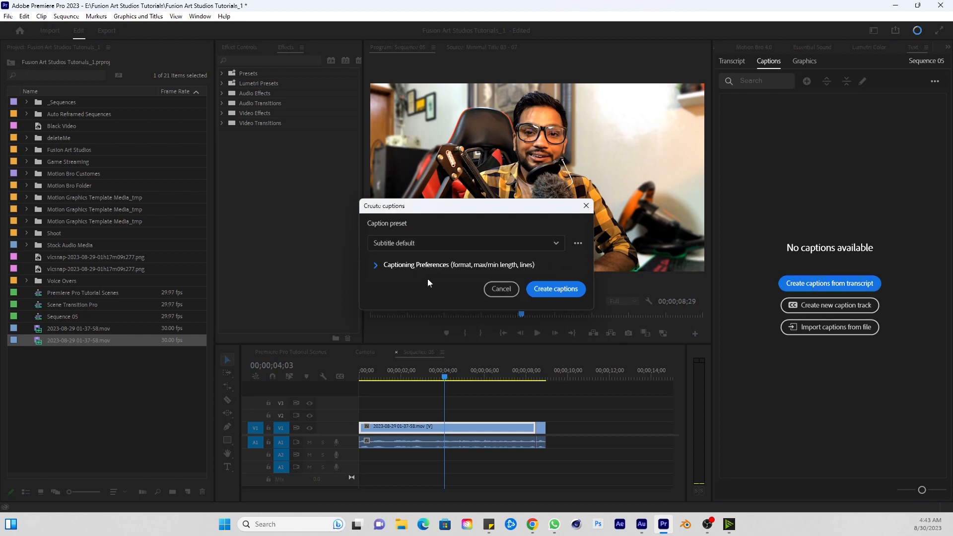
pyautogui.click(501, 289)
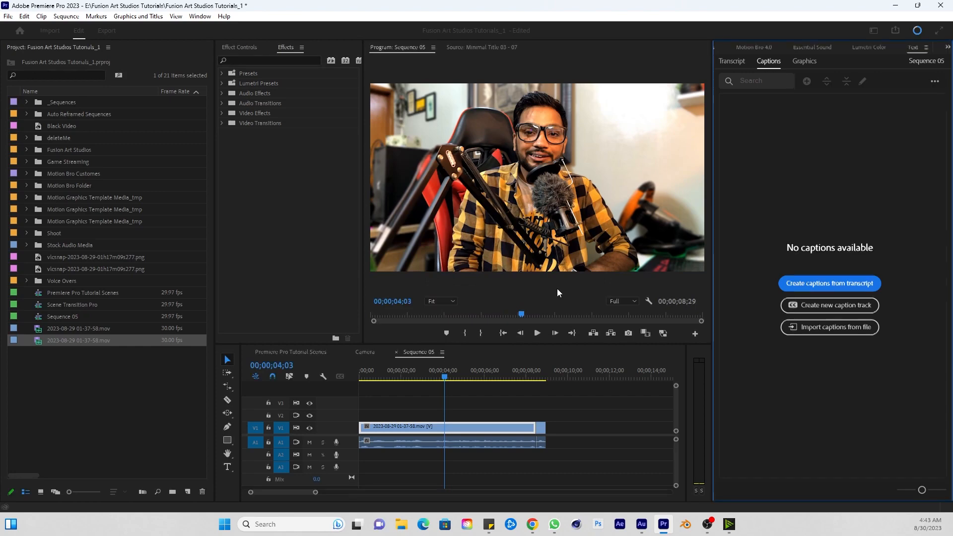
pyautogui.click(829, 284)
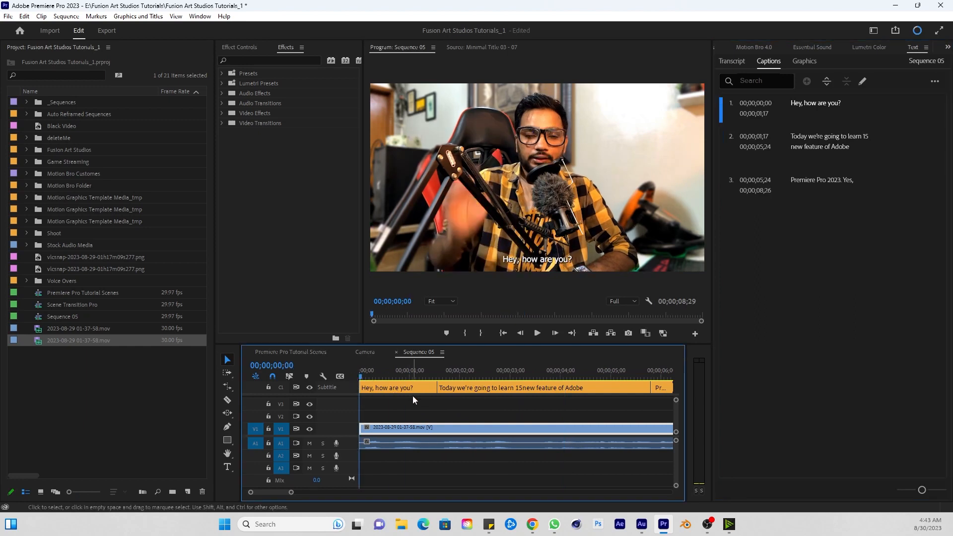
pyautogui.click(538, 334)
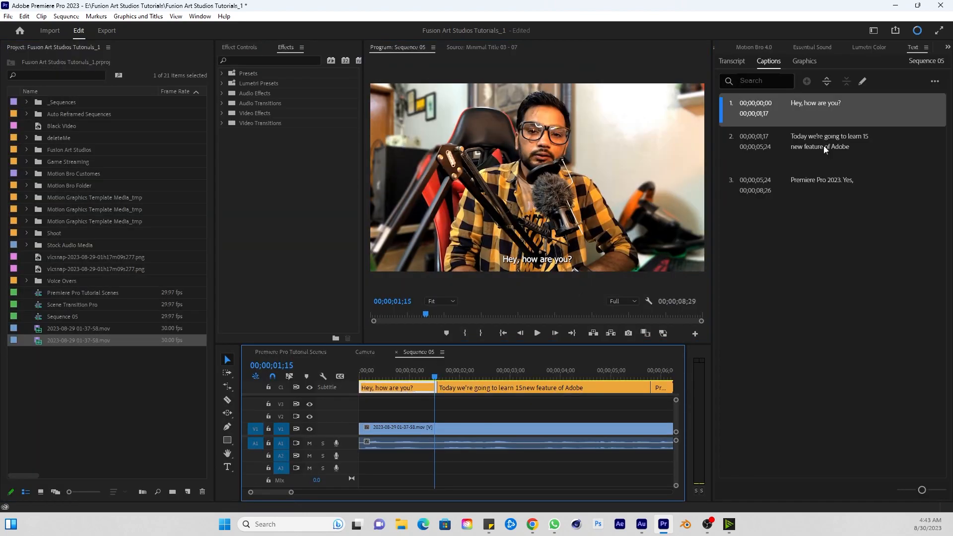
# Step: Select all captions and adjust their shared text fill colour in Essential Graphics Edit
pyautogui.click(805, 60)
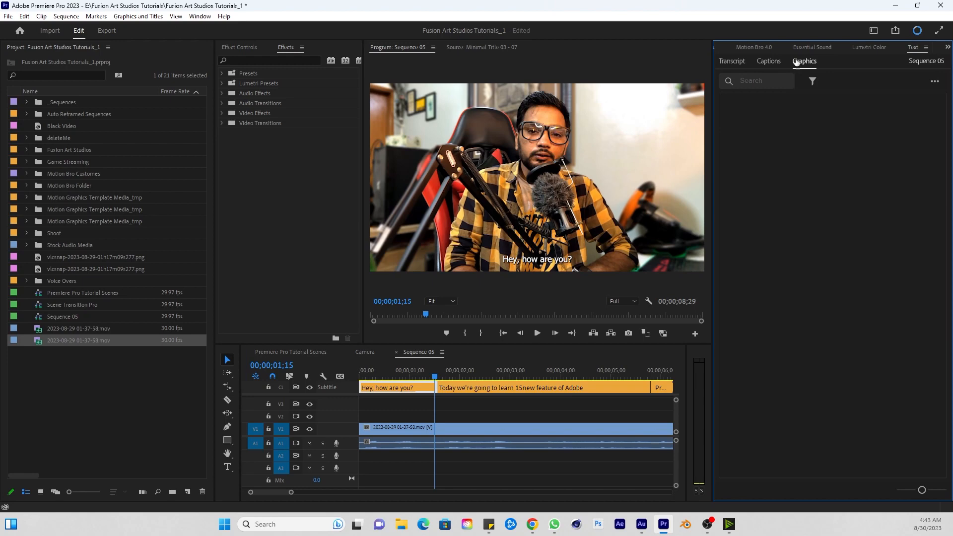
pyautogui.click(812, 47)
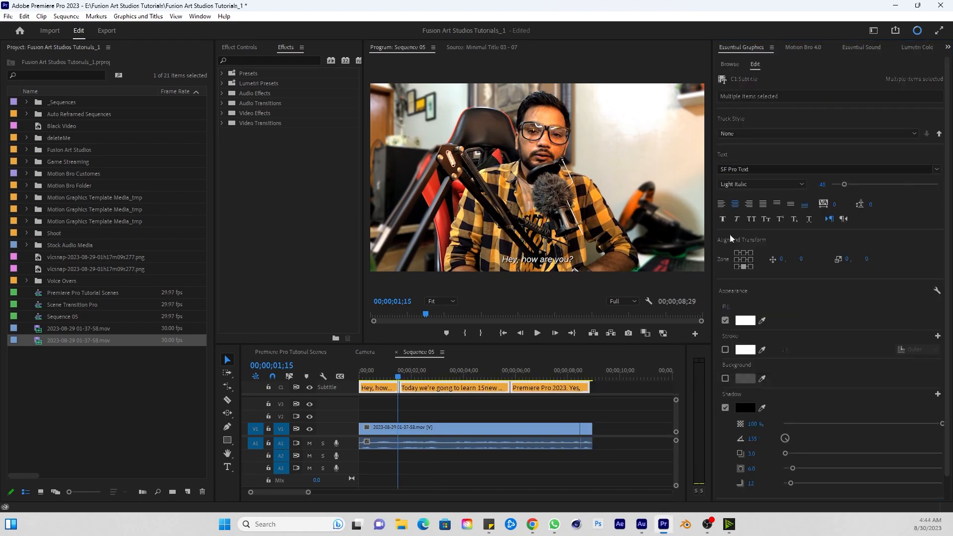
pyautogui.click(745, 320)
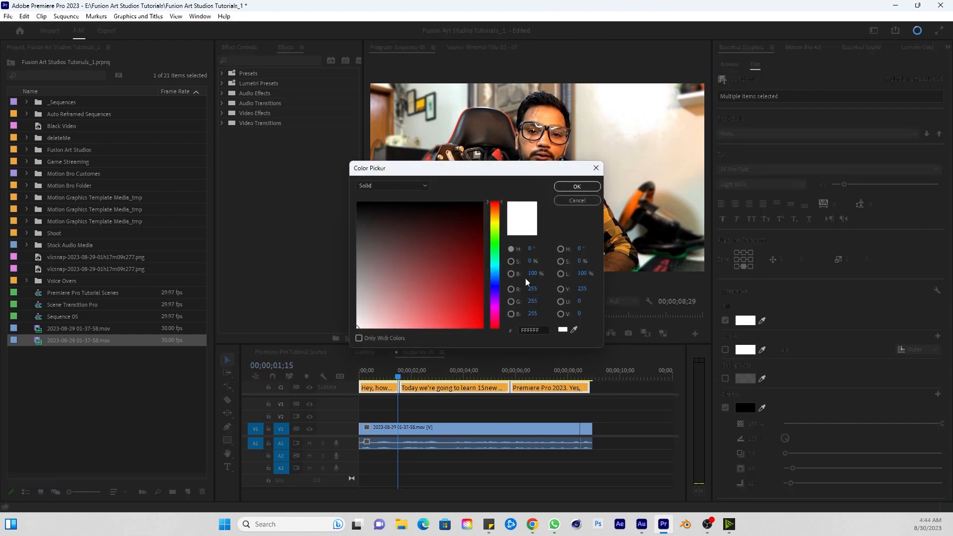
pyautogui.click(577, 187)
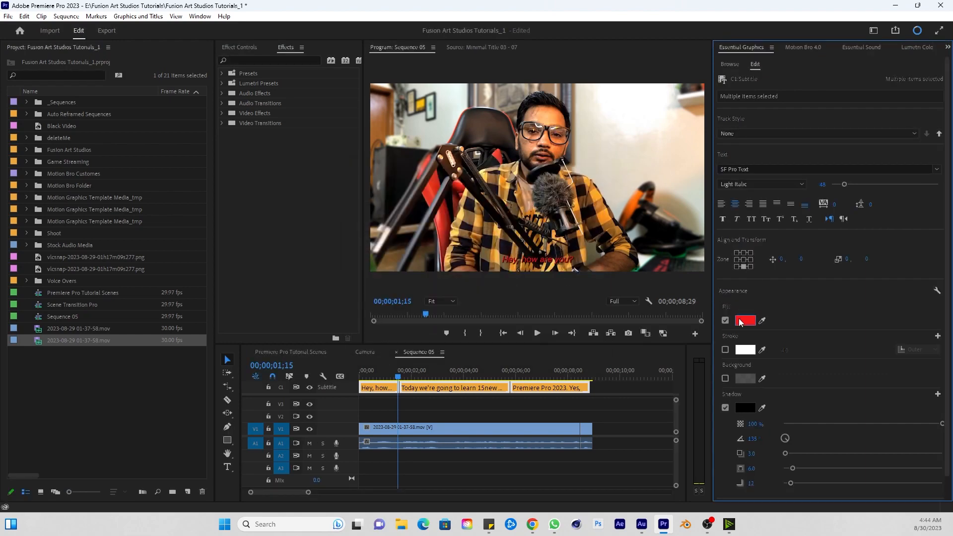
pyautogui.click(745, 319)
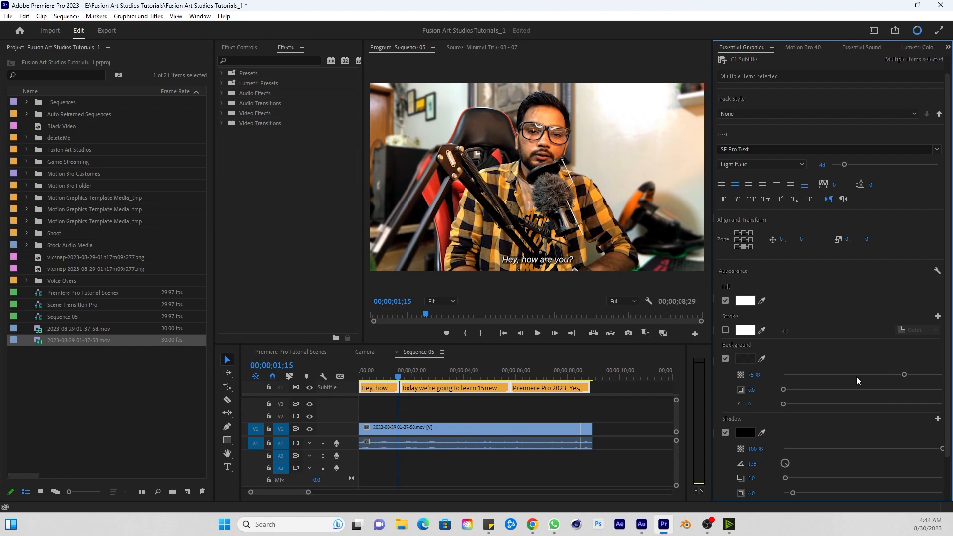
# Step: Enable a dark caption background at about 90% opacity
pyautogui.moveTo(903, 375); pyautogui.dragTo(925, 375)
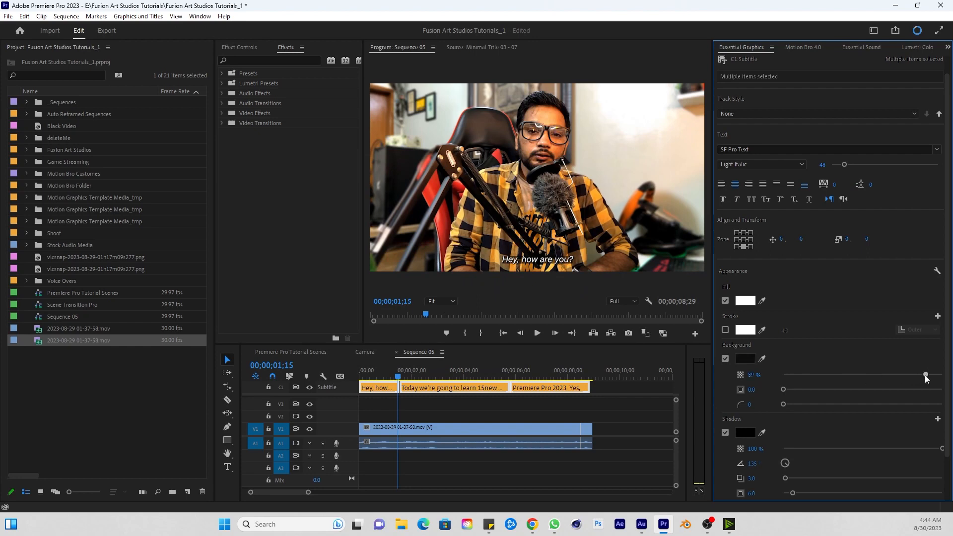
pyautogui.scroll(-3)
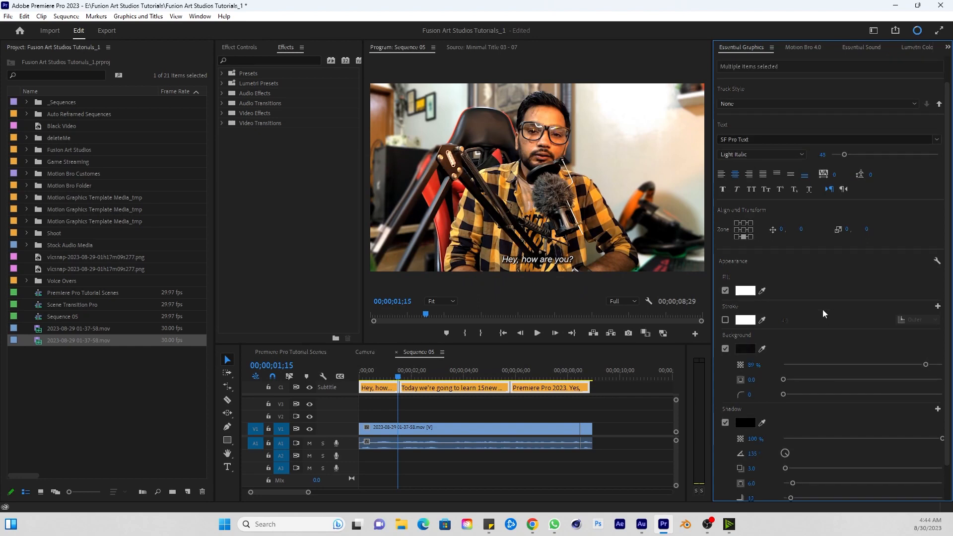
pyautogui.moveTo(843, 154); pyautogui.dragTo(852, 184)
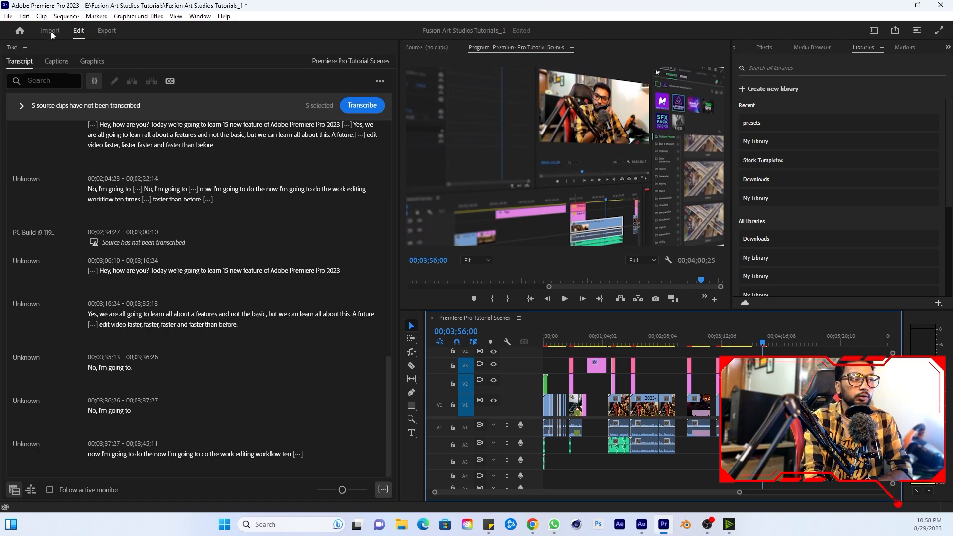
pyautogui.click(50, 30)
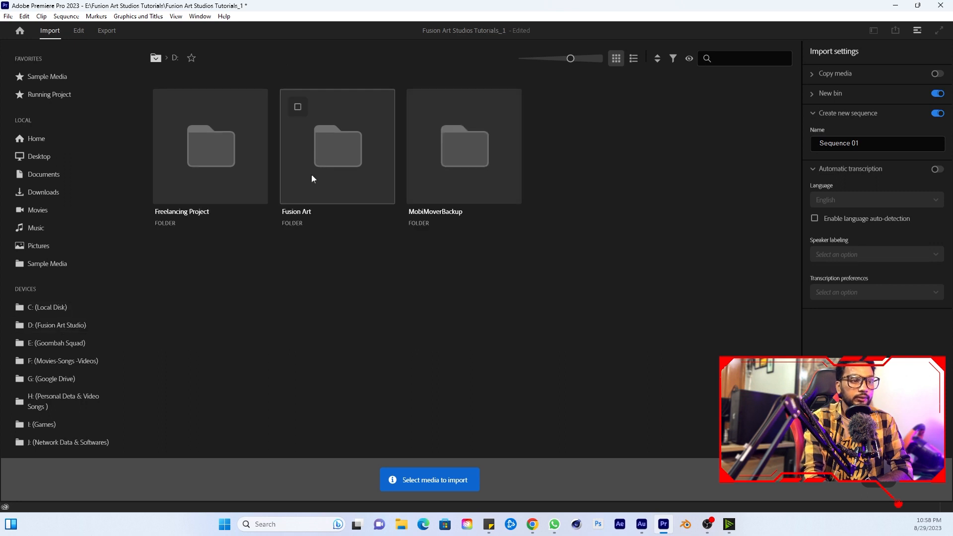
pyautogui.click(38, 156)
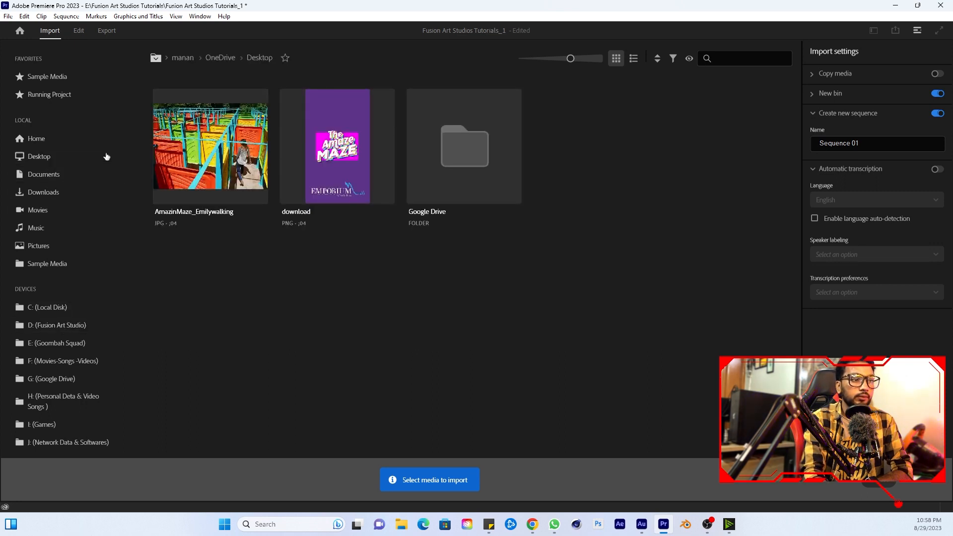
pyautogui.moveTo(239, 136)
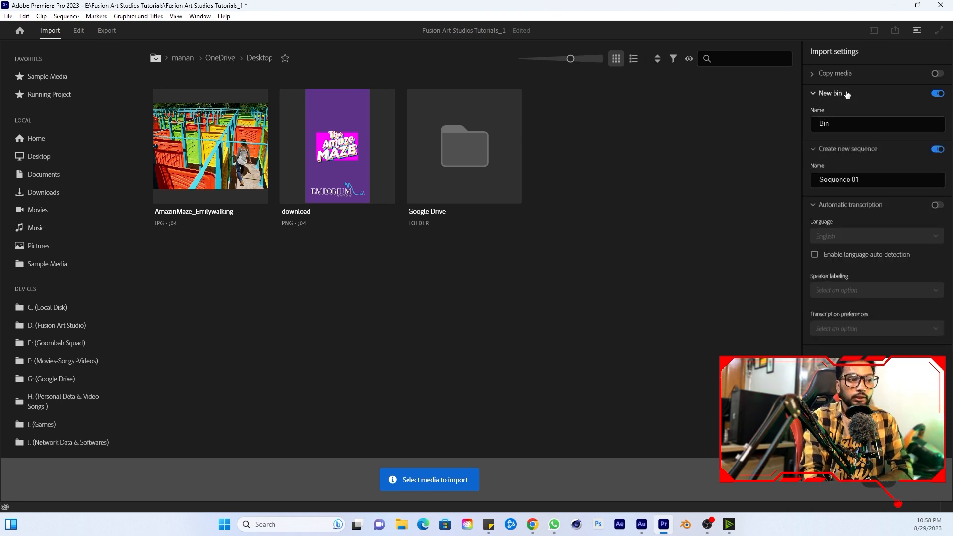
pyautogui.click(878, 123)
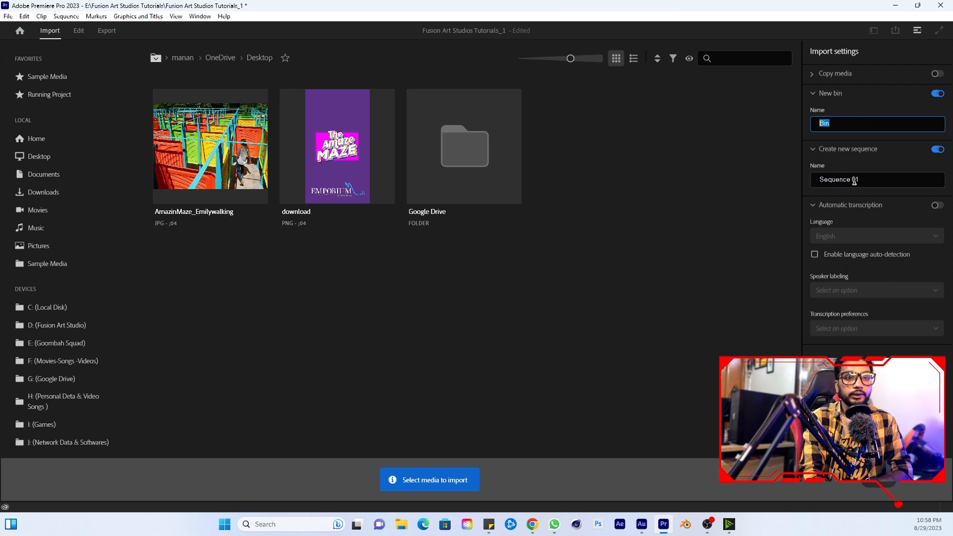
pyautogui.click(856, 180)
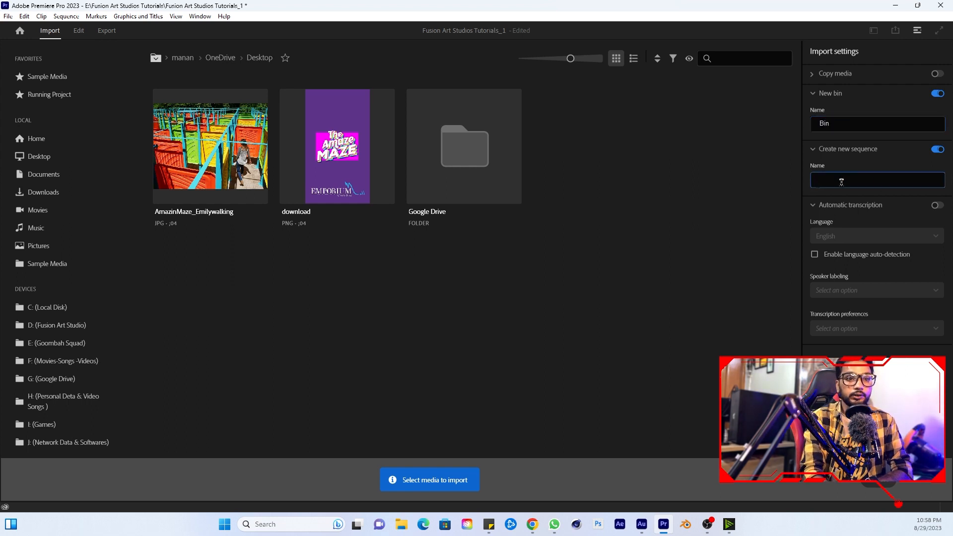
pyautogui.click(877, 180)
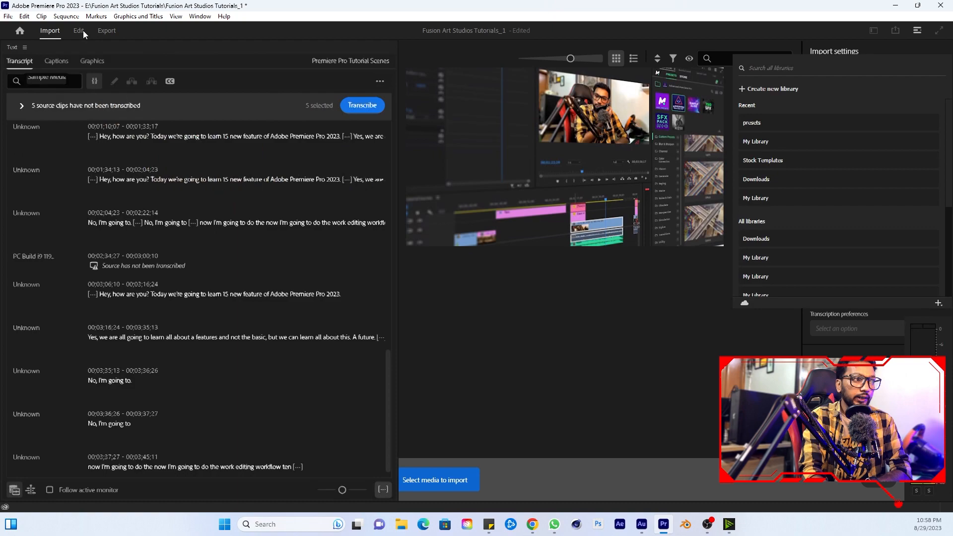
pyautogui.click(78, 30)
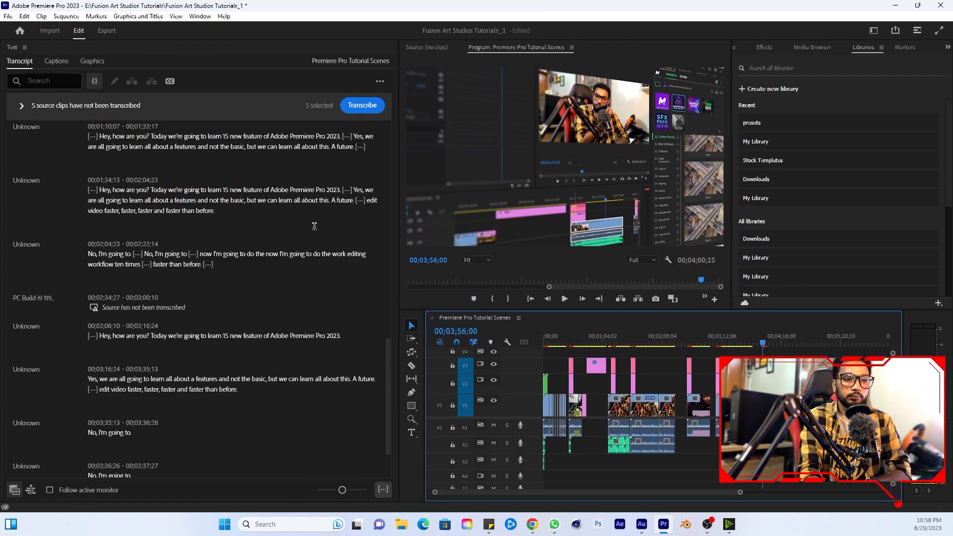
# Step: Switch to the Export page, choose a quality preset and select the YouTube destination
pyautogui.click(637, 342)
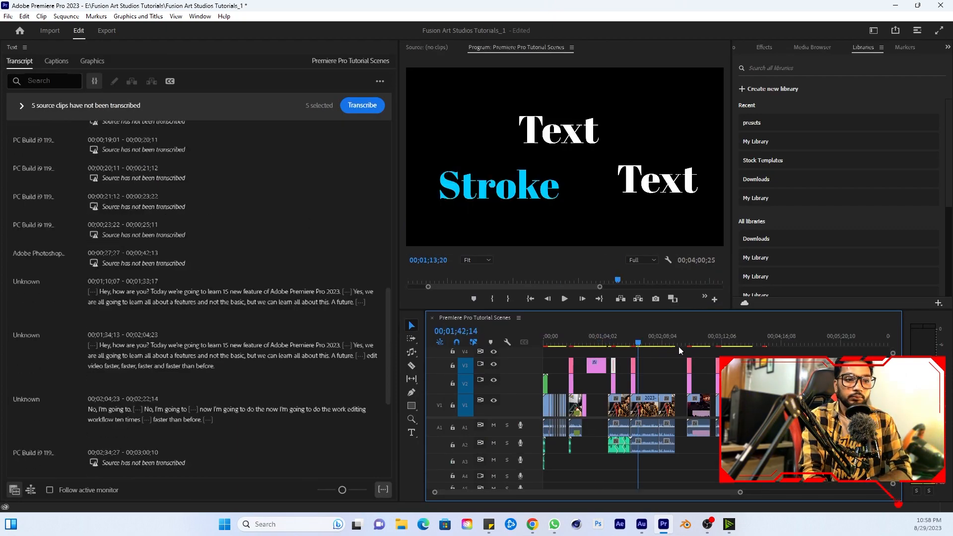
pyautogui.click(107, 29)
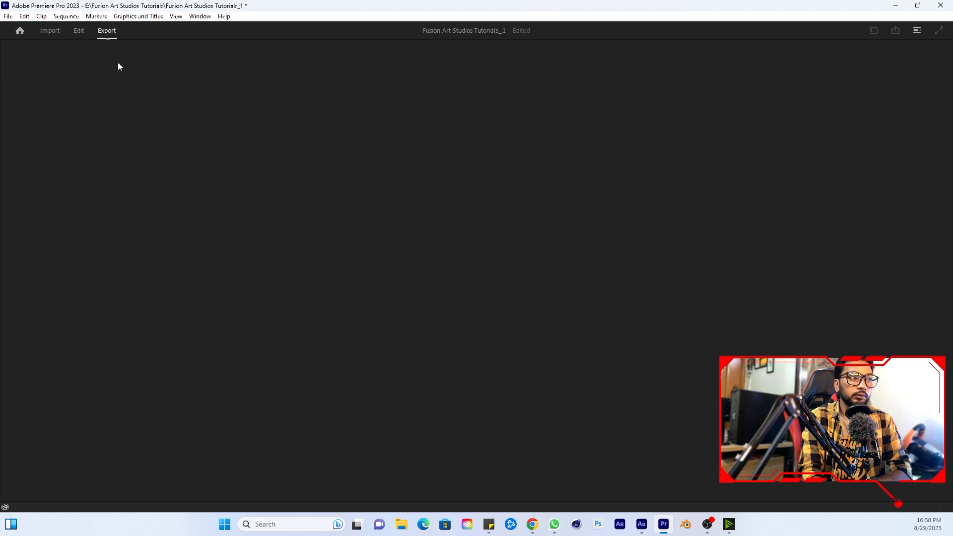
pyautogui.click(107, 31)
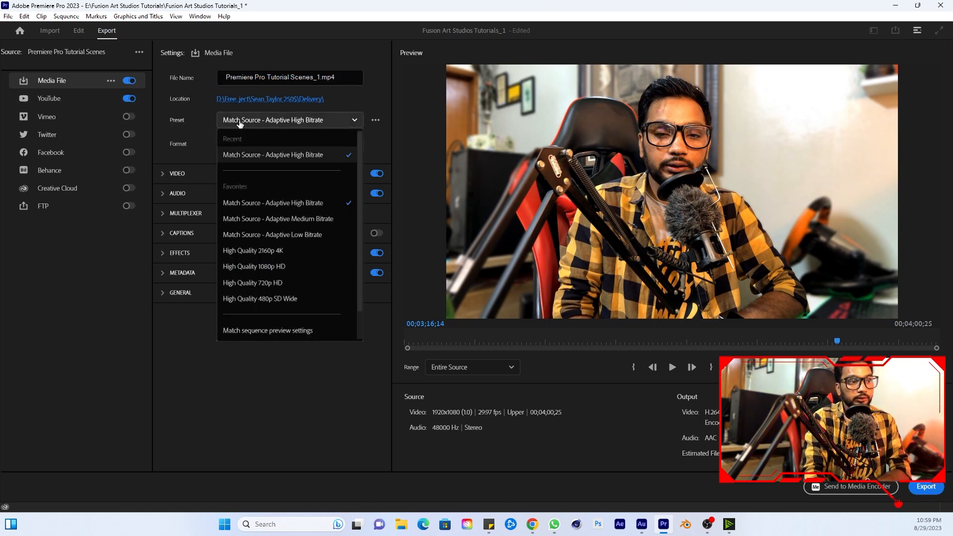
pyautogui.click(272, 154)
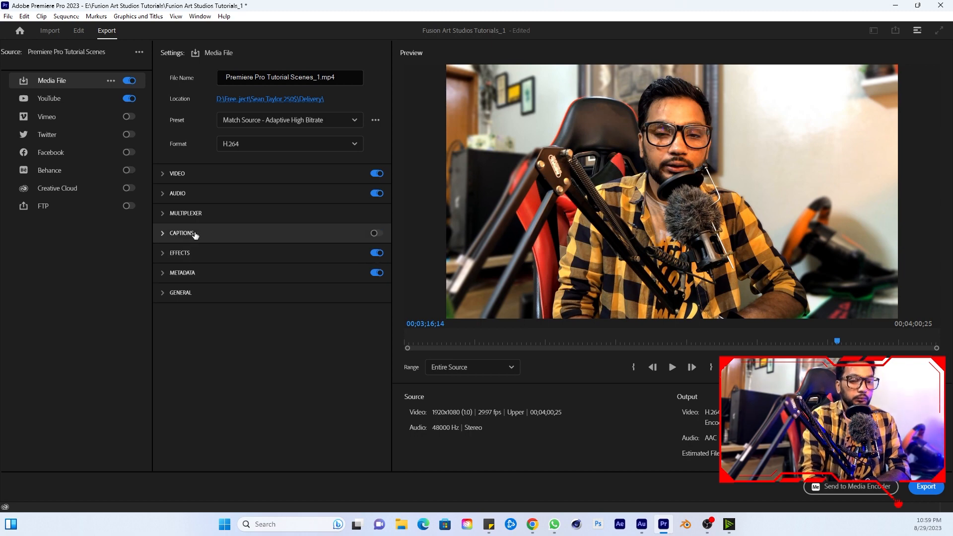
pyautogui.click(49, 99)
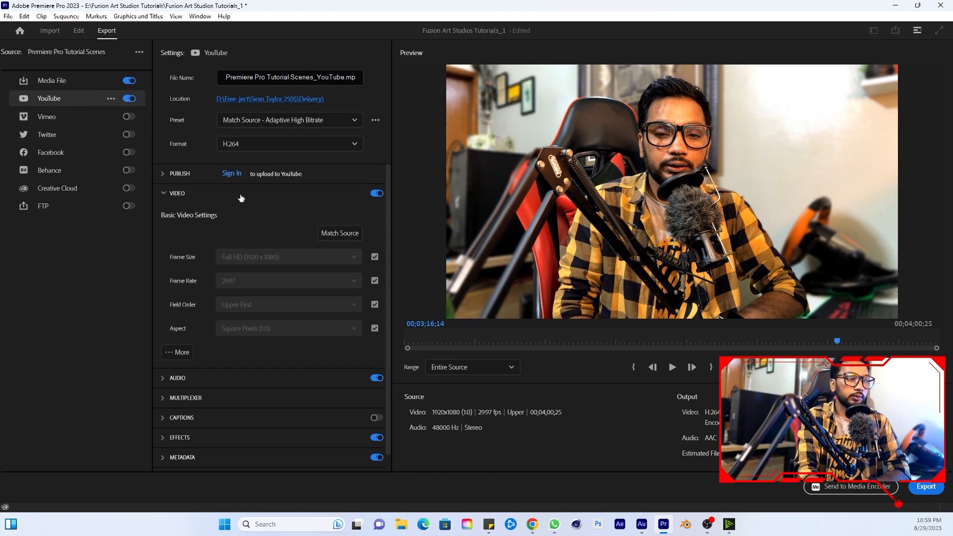
# Step: Review the YouTube publish details — title, description, Private visibility — then return to Edit
pyautogui.click(163, 173)
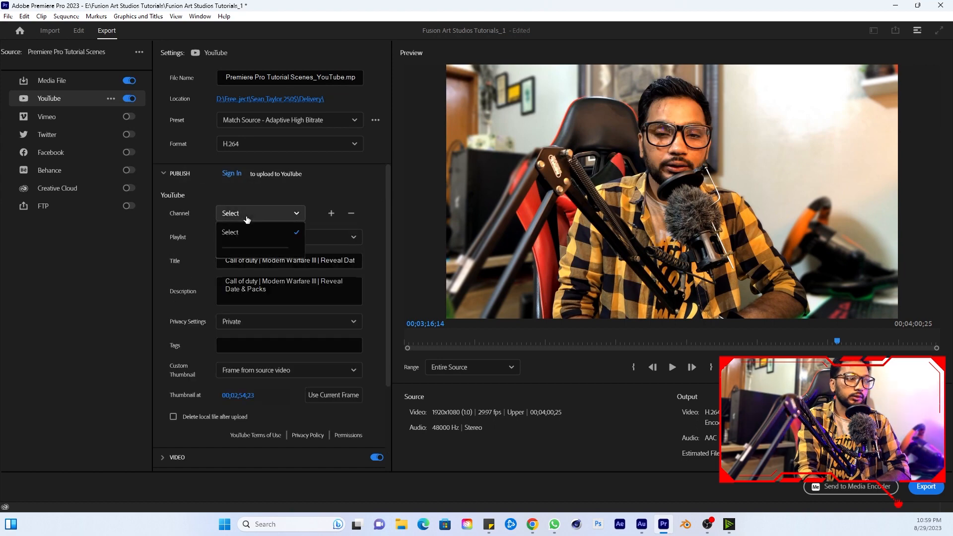
pyautogui.click(231, 232)
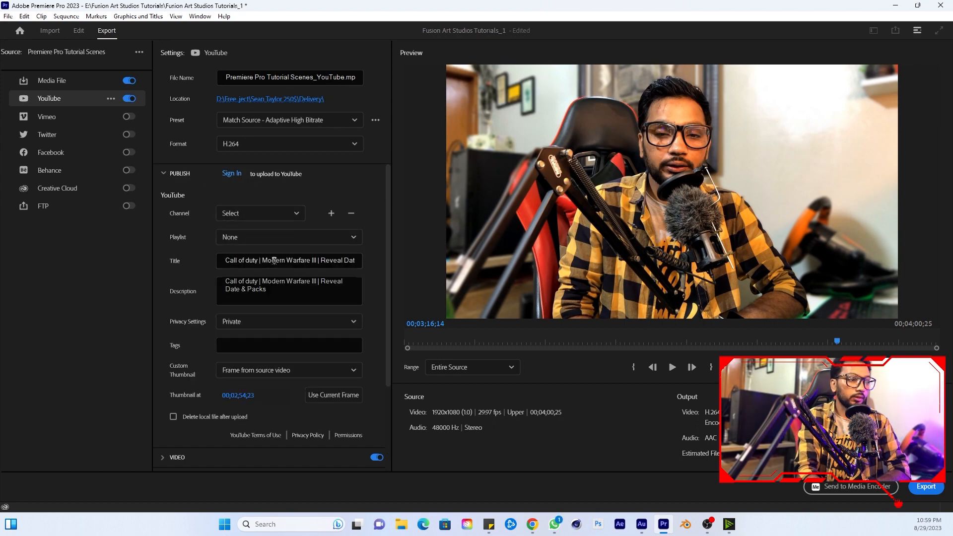
pyautogui.moveTo(248, 260)
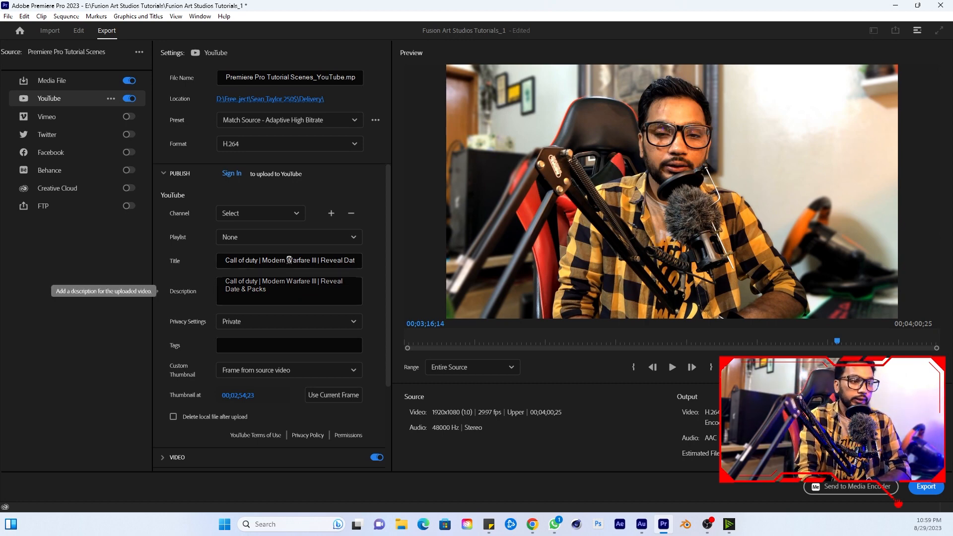
pyautogui.click(288, 290)
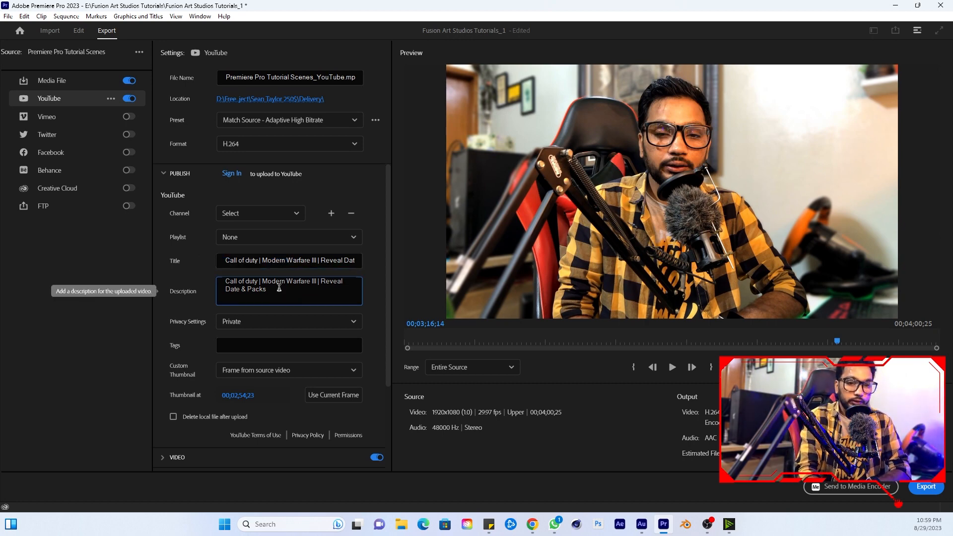
pyautogui.click(288, 321)
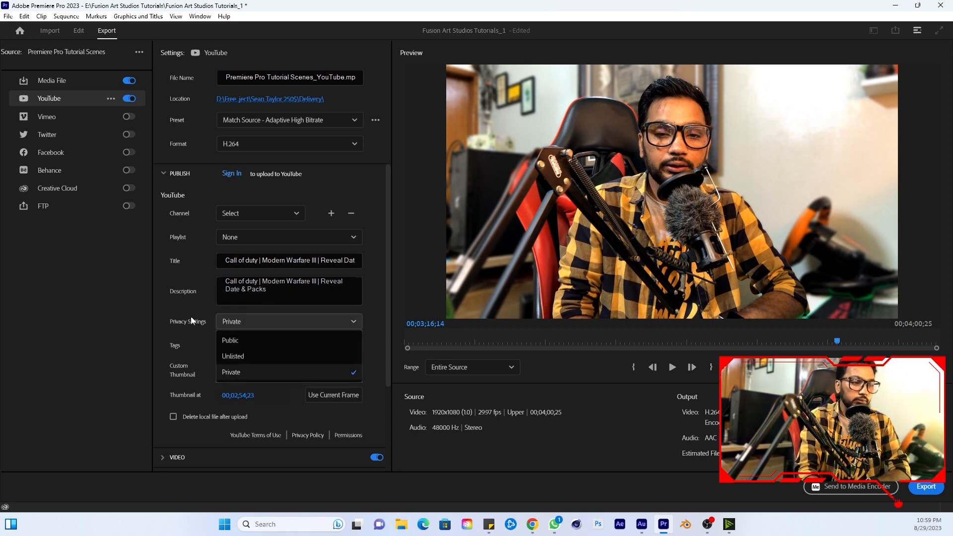
pyautogui.click(230, 371)
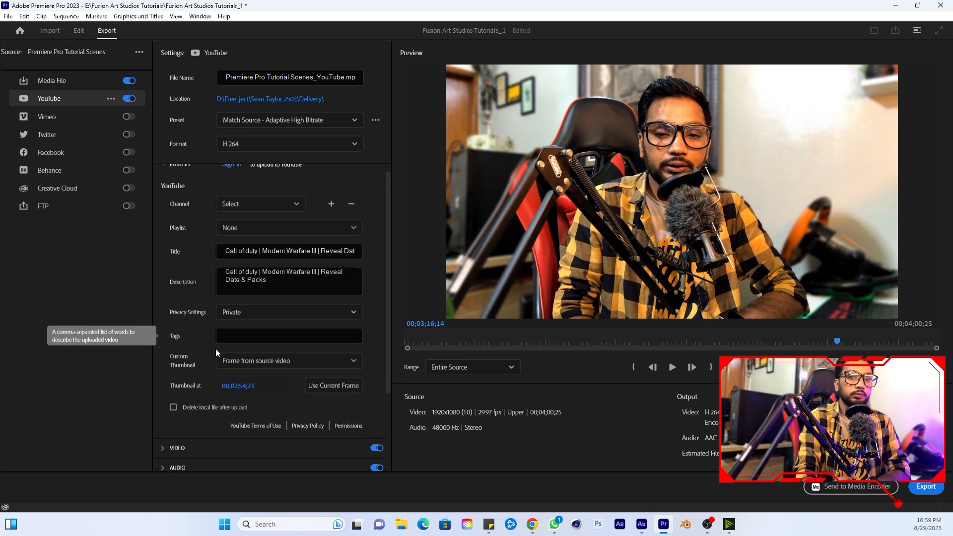
pyautogui.click(78, 29)
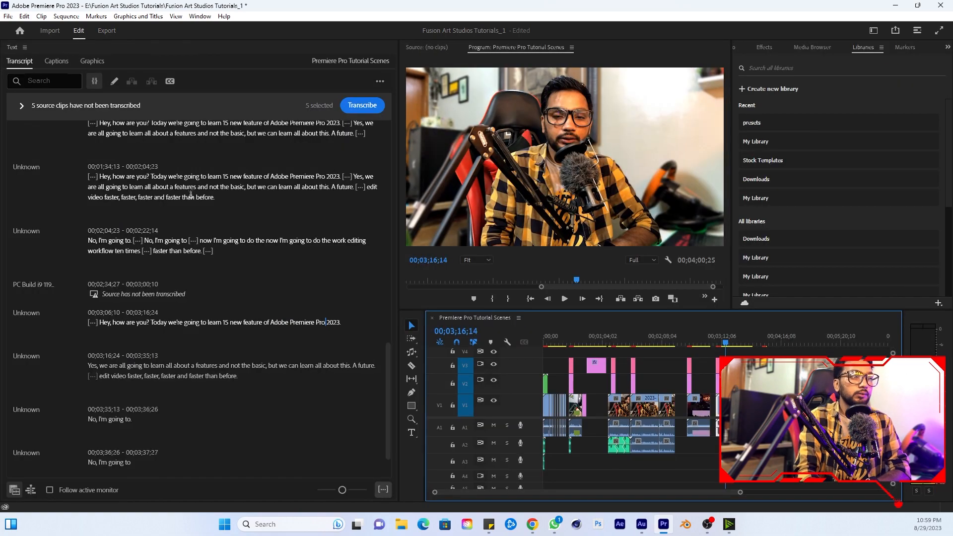
# Step: Switch to the standard Editing workspace and open the Essential Sound stock music browser
pyautogui.click(872, 30)
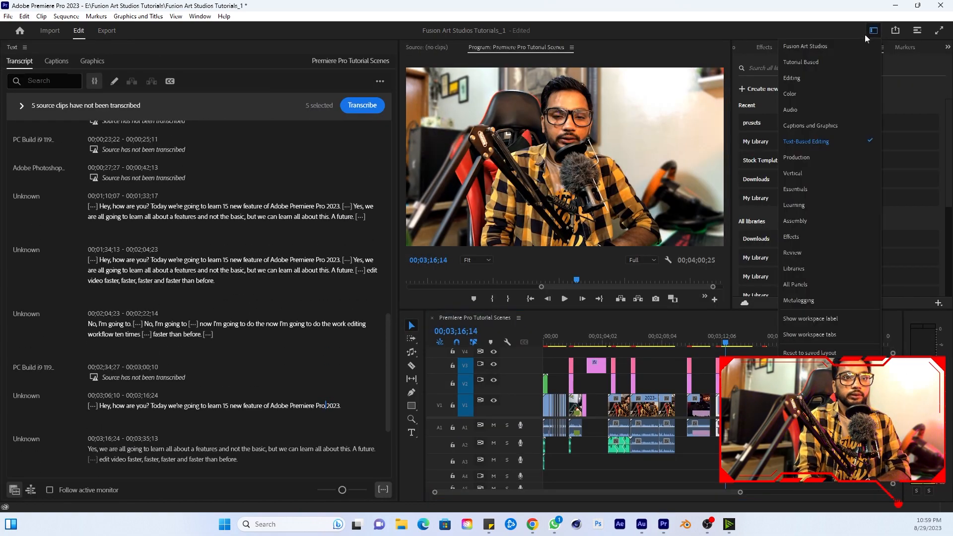
pyautogui.click(792, 77)
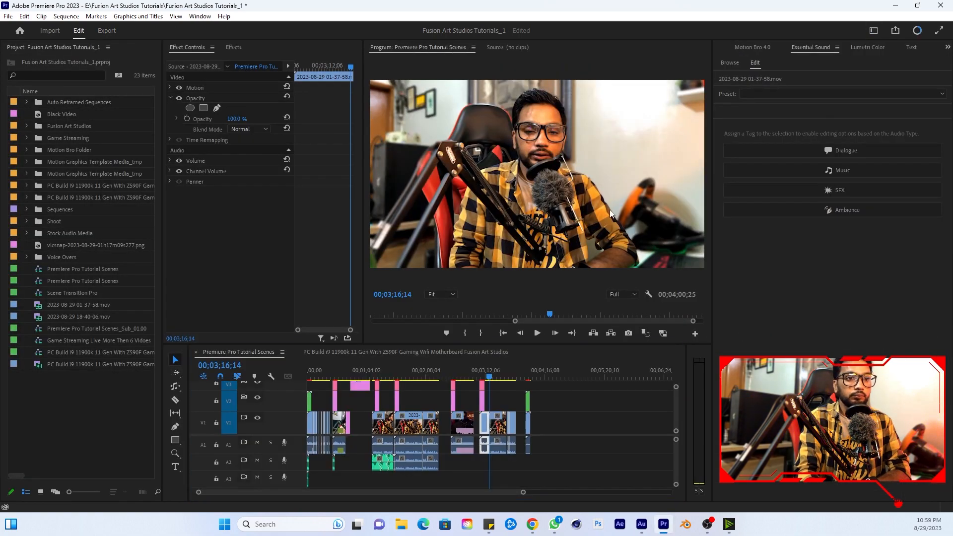
pyautogui.click(471, 376)
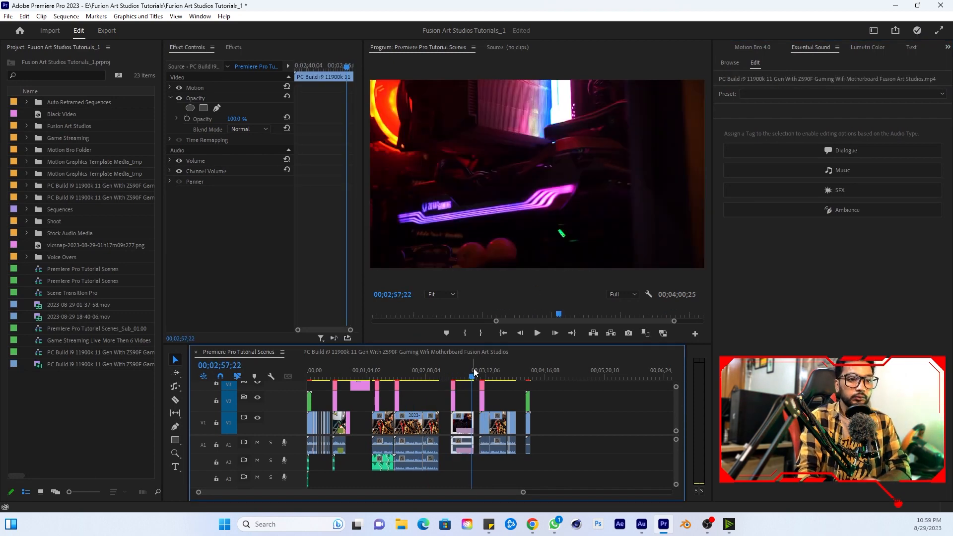
pyautogui.click(730, 61)
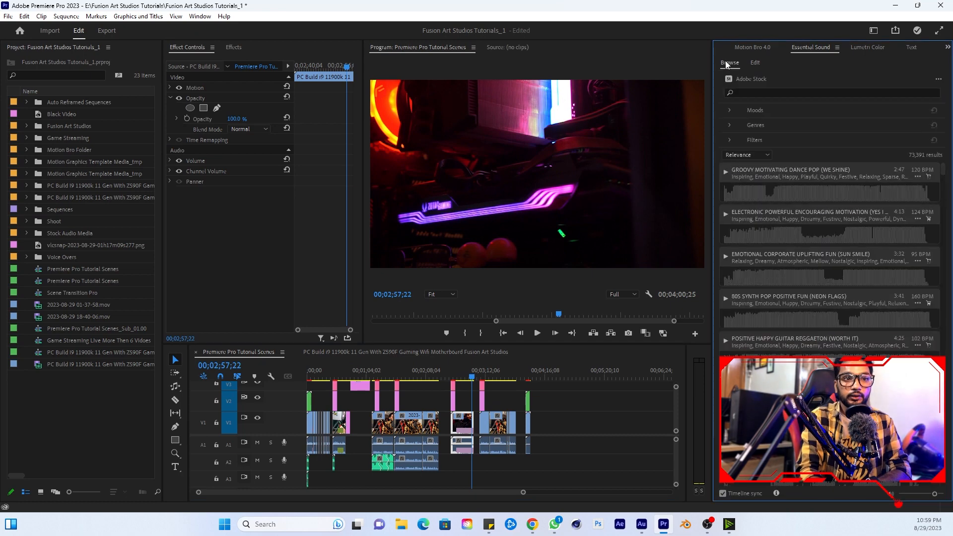
pyautogui.scroll(-3)
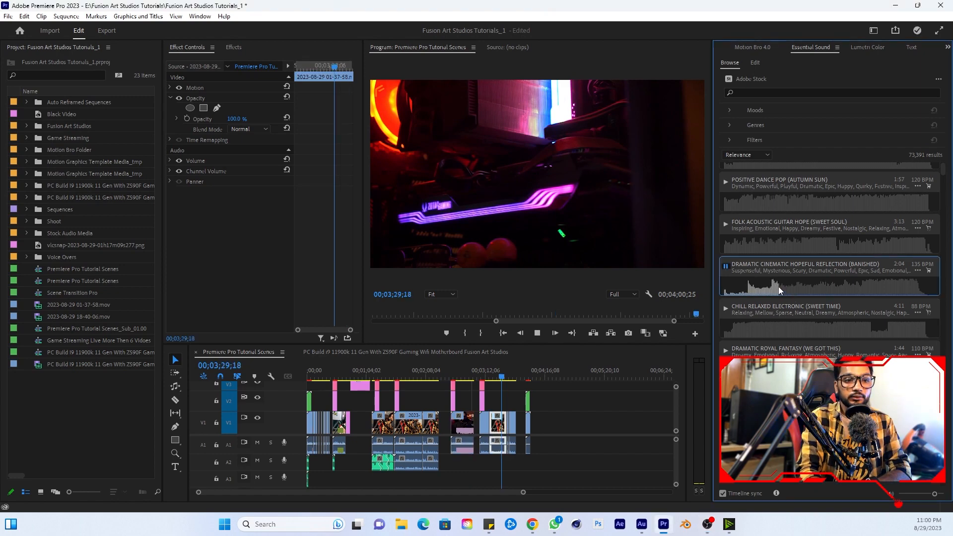
# Step: Filter the stock music to acoustic and background genres and collapse the filters
pyautogui.click(729, 110)
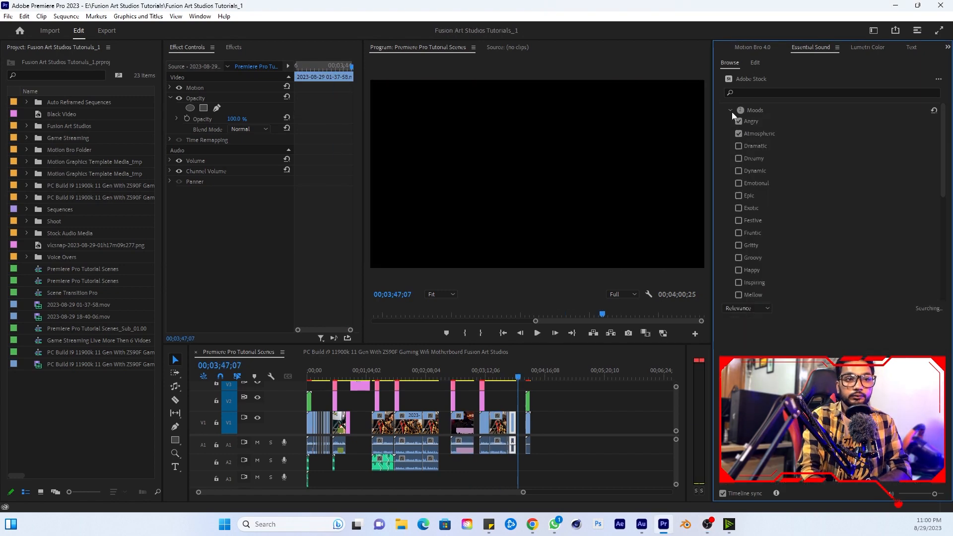
pyautogui.click(731, 110)
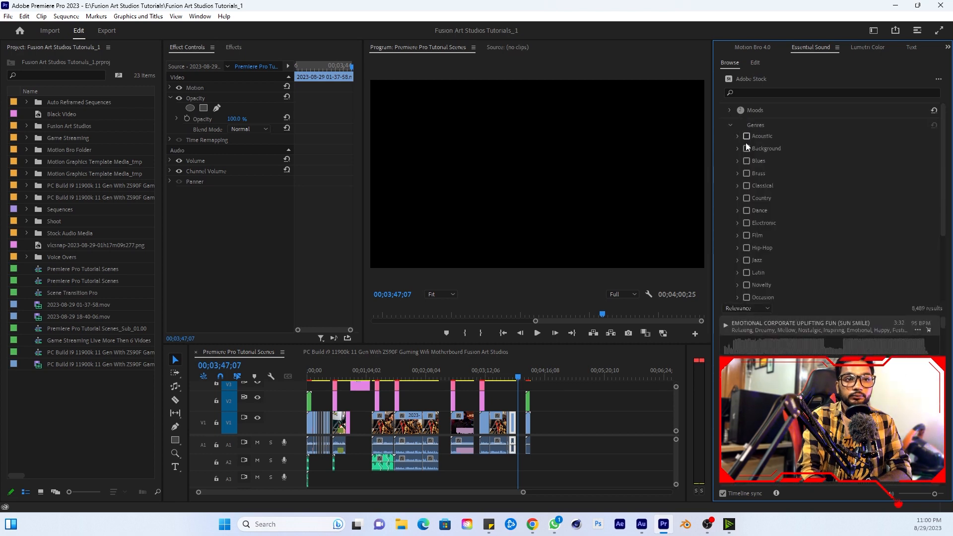
pyautogui.click(746, 149)
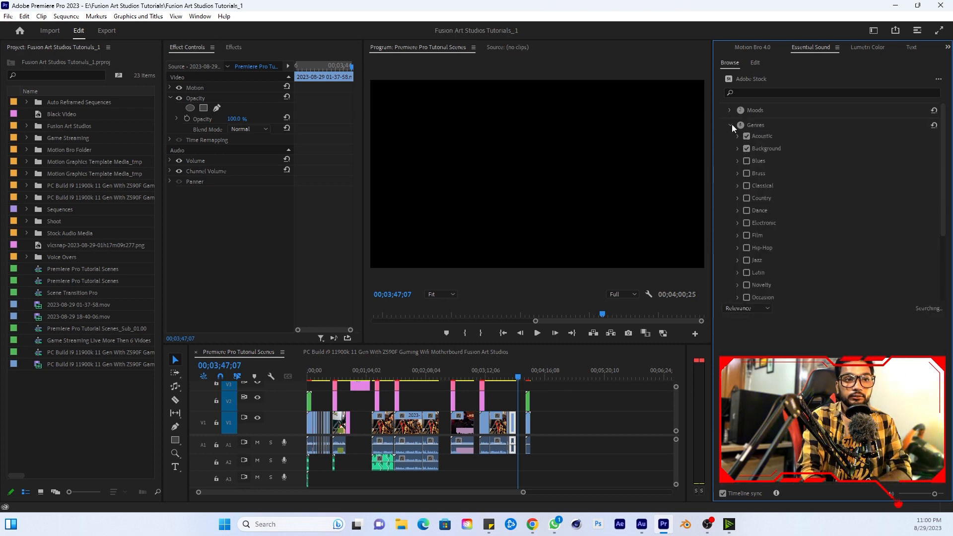
pyautogui.click(730, 125)
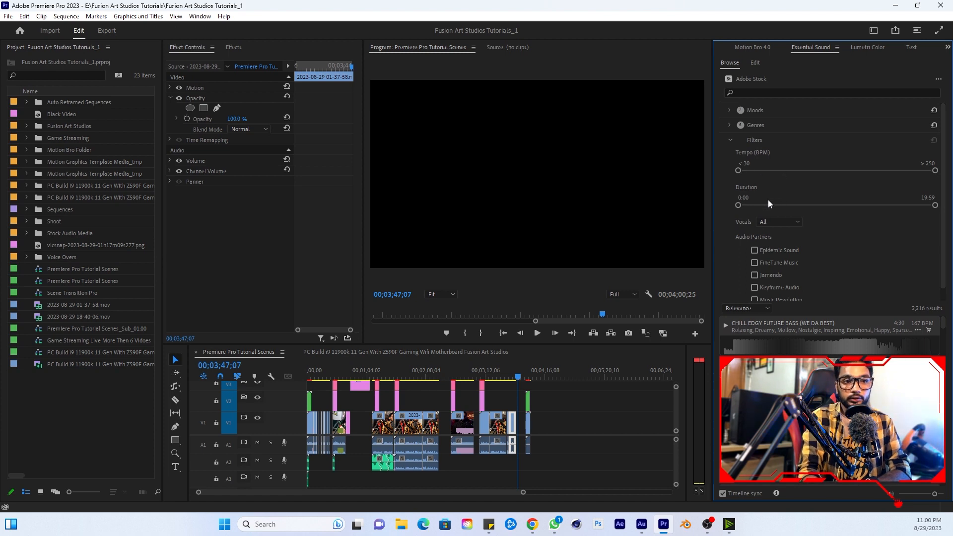
pyautogui.click(754, 238)
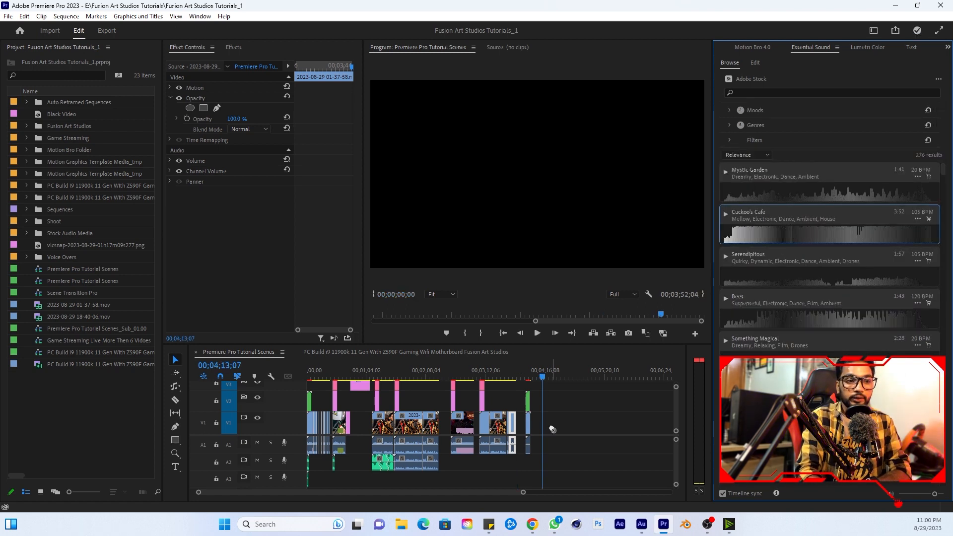
# Step: Place Cuckoo's Cafe on the audio track after the clips and close the stock licensing window
pyautogui.moveTo(827, 223); pyautogui.dragTo(606, 445)
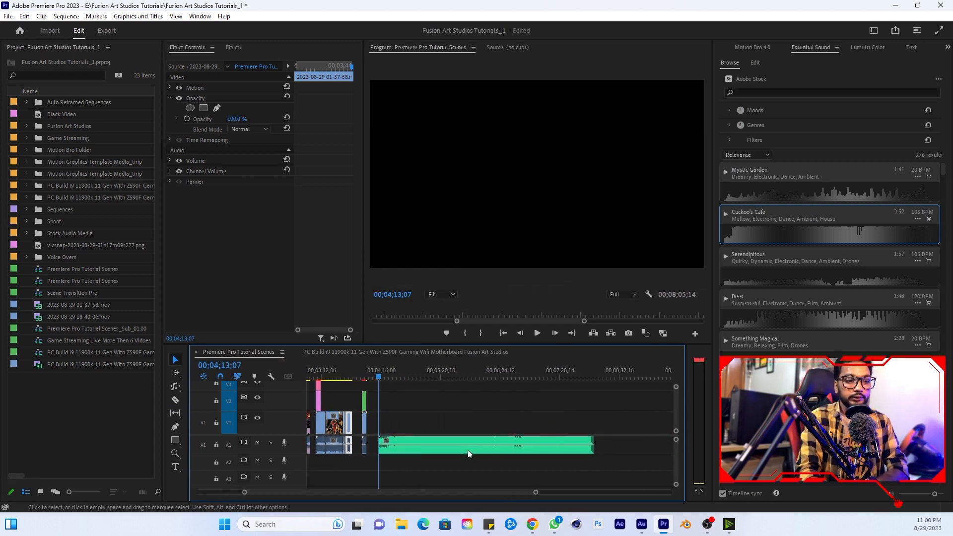
pyautogui.rightClick(469, 454)
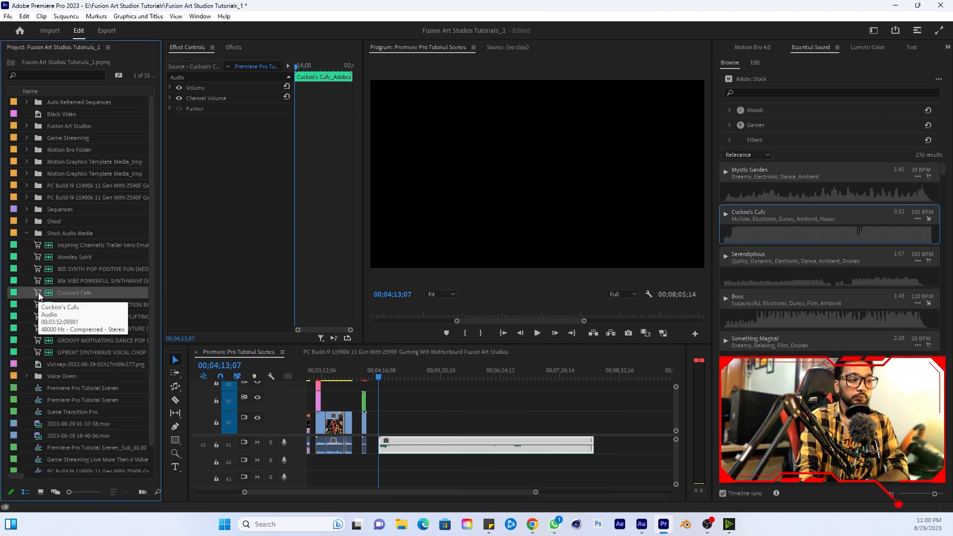
pyautogui.moveTo(527, 381)
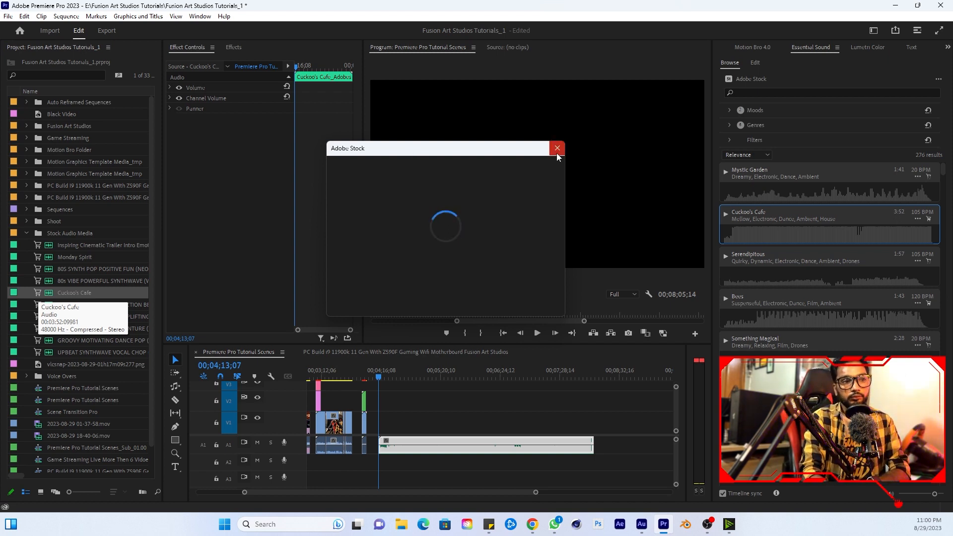
pyautogui.click(557, 148)
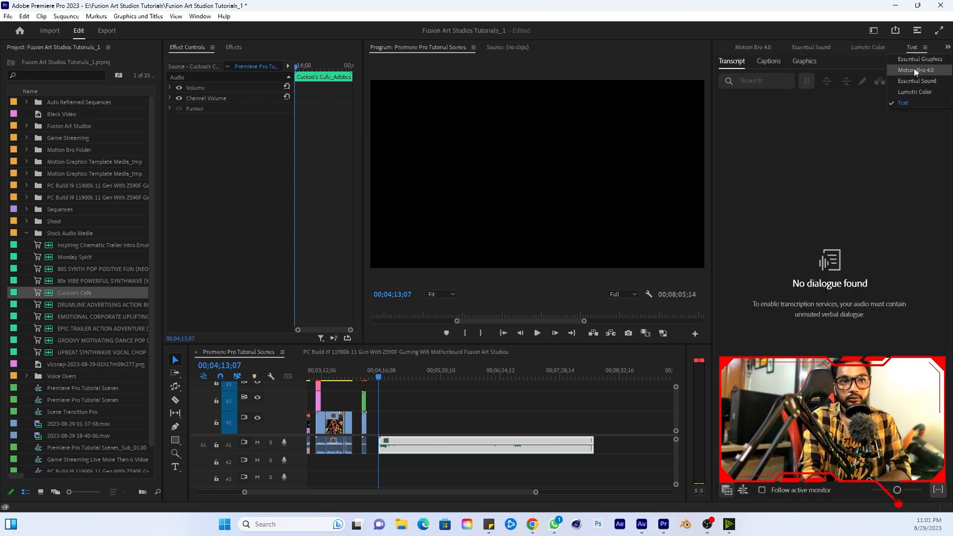
# Step: Show Adobe Stock motion graphics templates in Essential Graphics, filtered to Free only
pyautogui.click(917, 59)
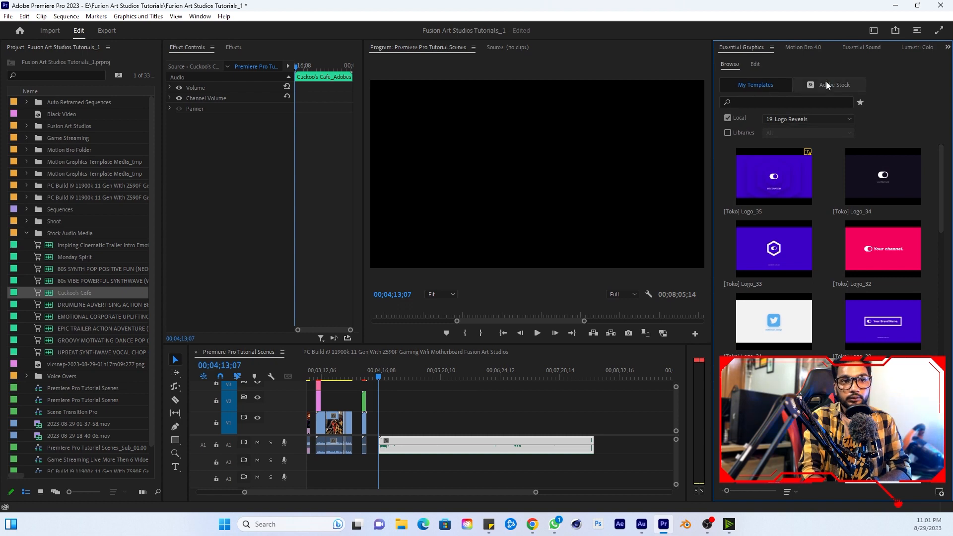
pyautogui.click(834, 86)
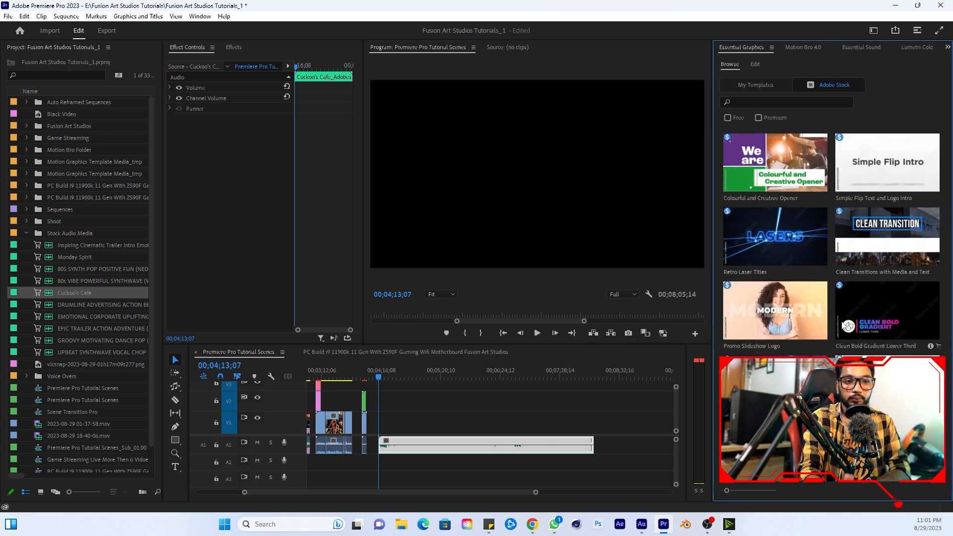
pyautogui.click(728, 117)
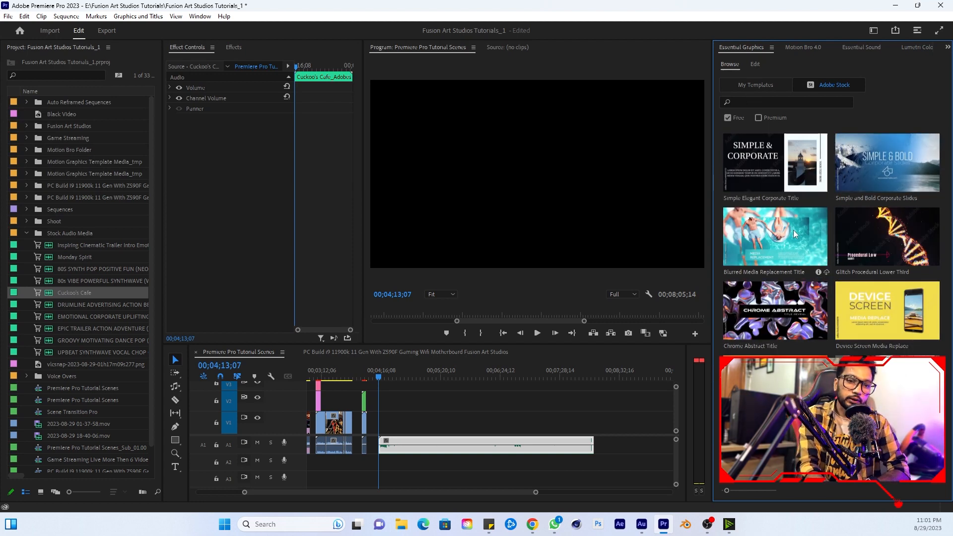